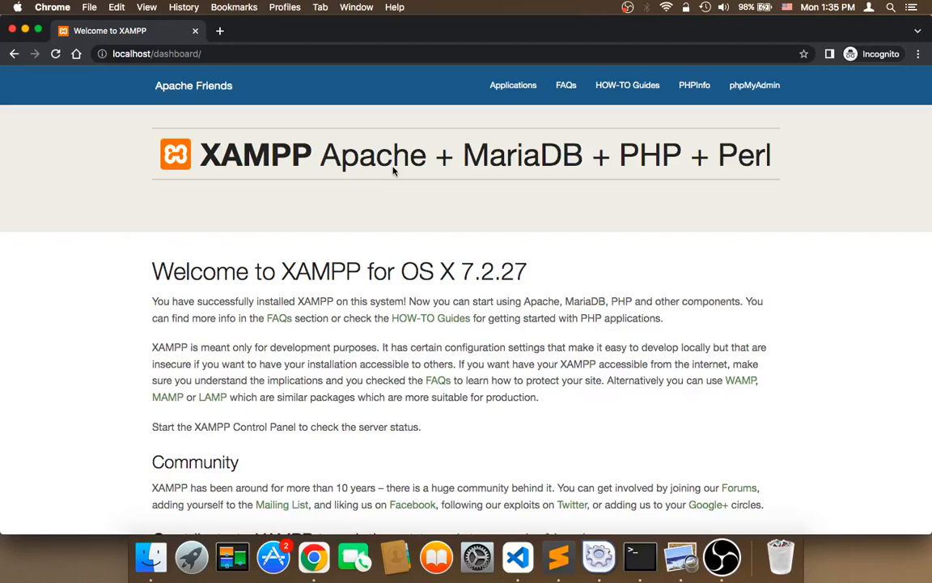
Step: Launch phpMyAdmin from the XAMPP dashboard's top navigation link
left_click(599, 556)
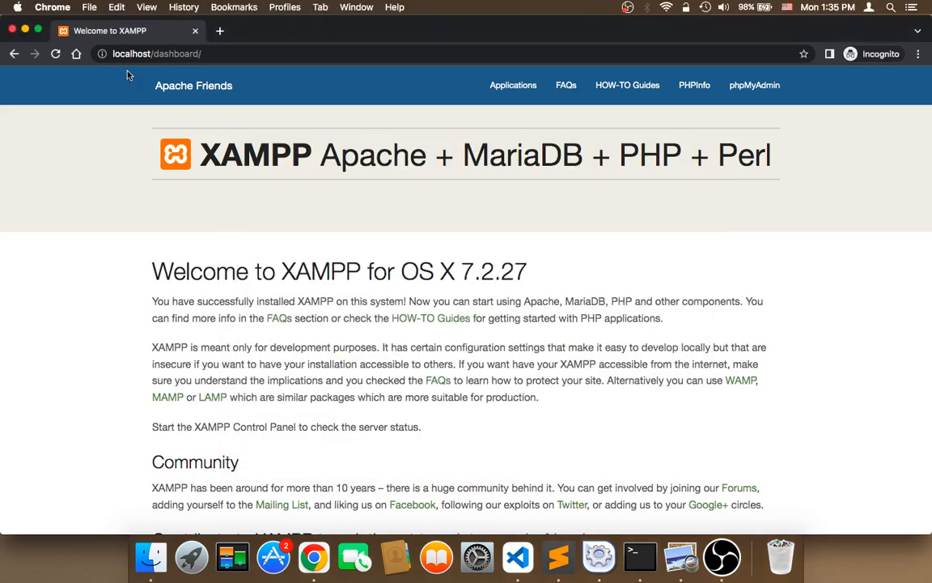
mouse_move(405, 48)
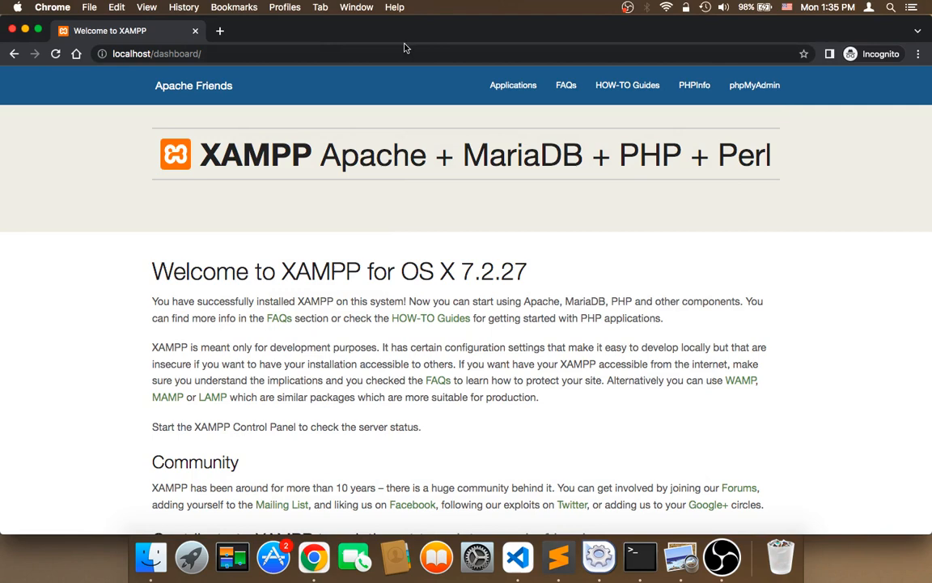
left_click(753, 85)
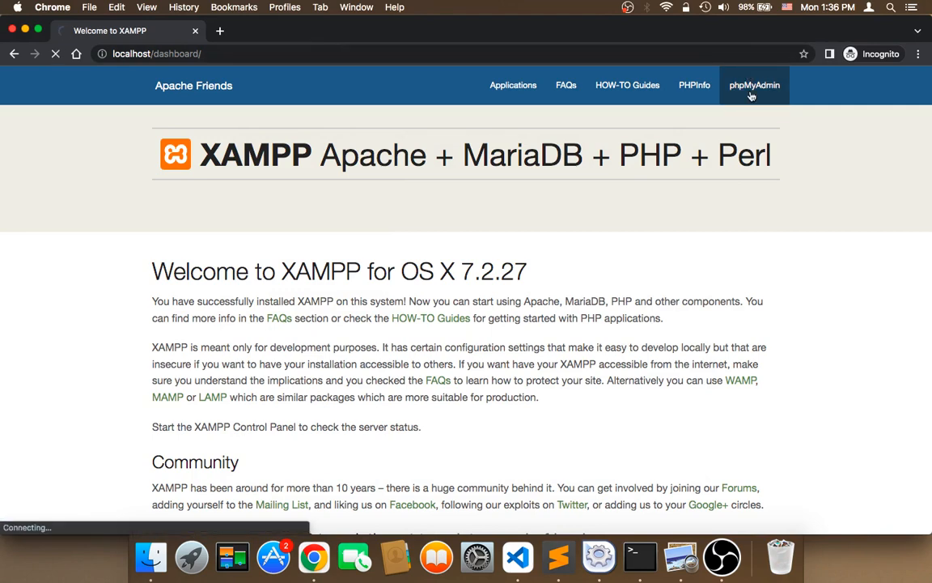
Step: Select the empty cars table in php_project and open its blank Insert form
left_click(753, 85)
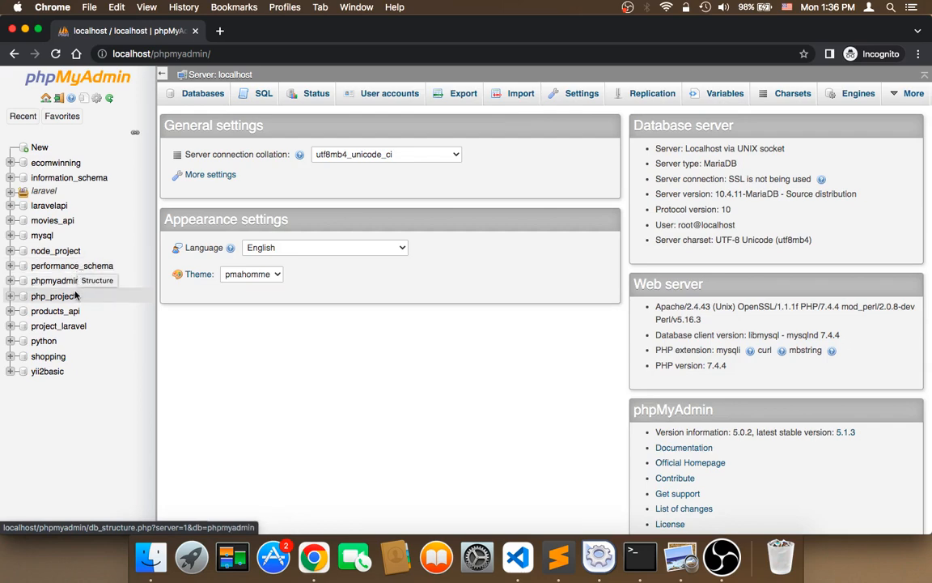
mouse_move(53, 295)
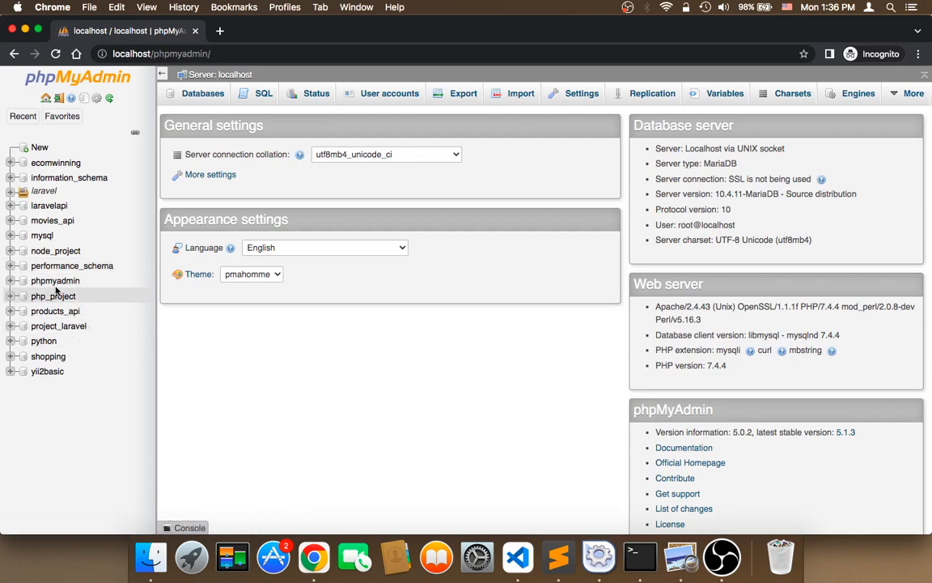
left_click(53, 296)
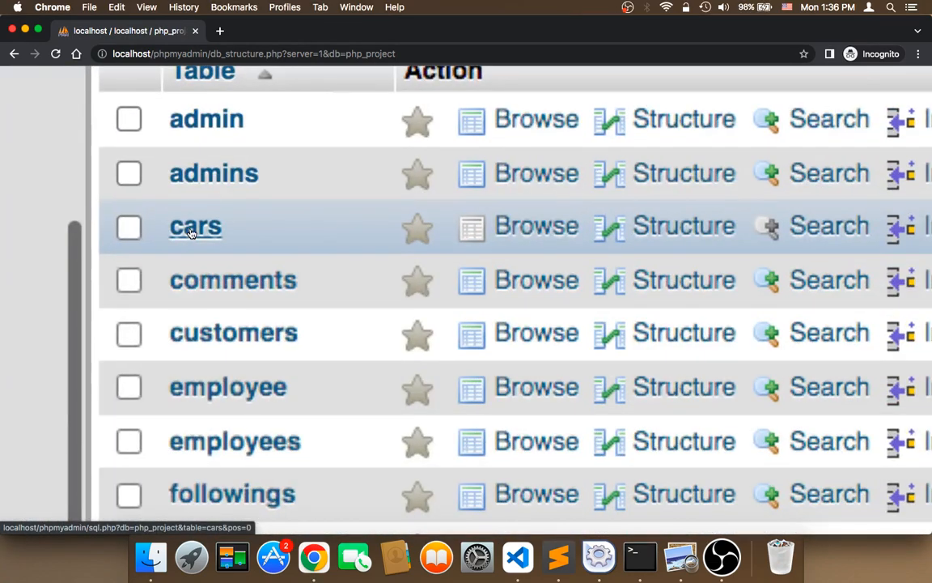
left_click(195, 225)
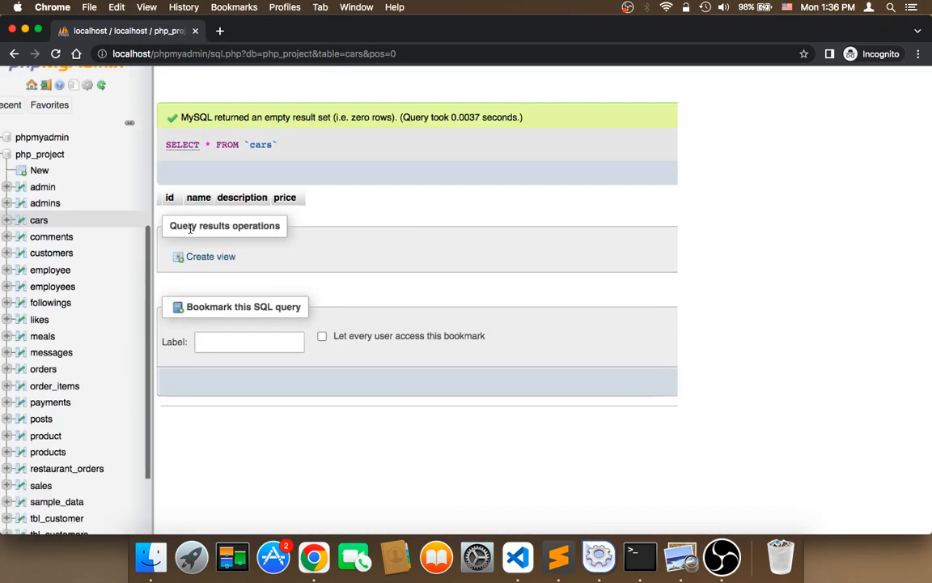
left_click(430, 93)
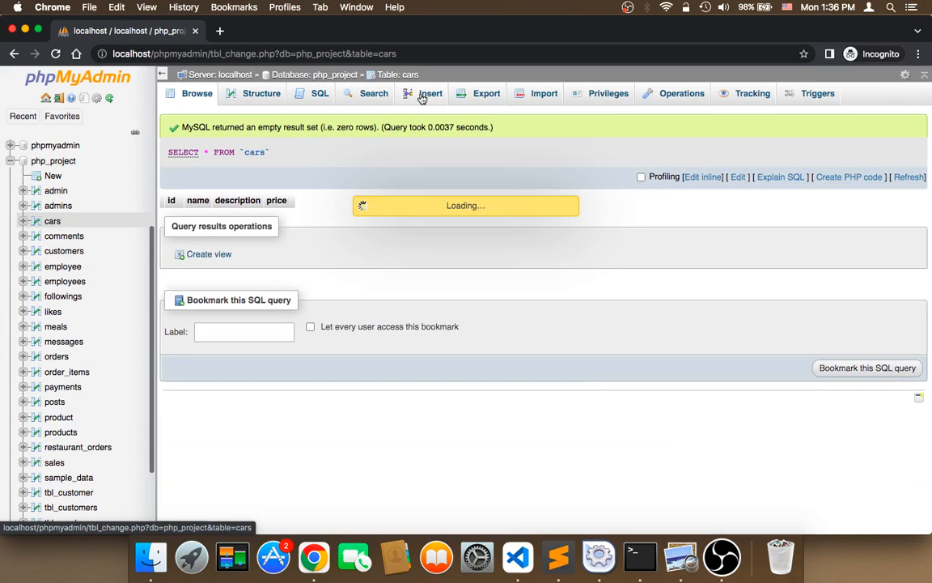
left_click(431, 93)
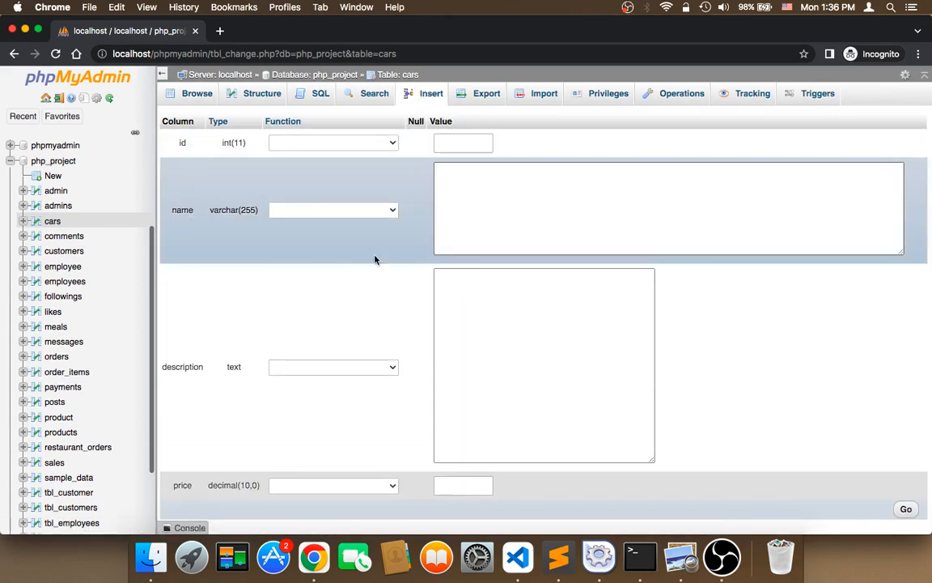
Step: Browse the project's images folder in Finder as icons and open car-1.png
left_click(150, 556)
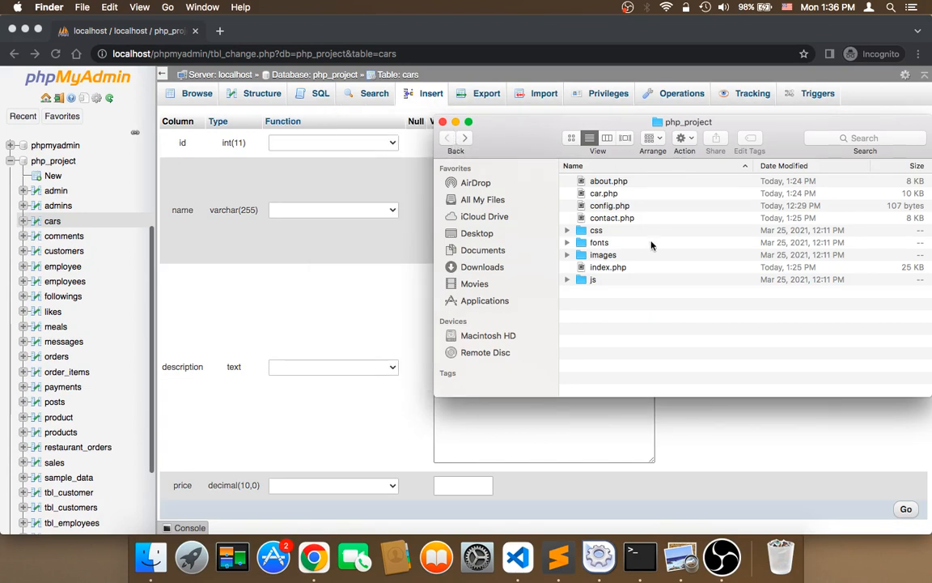
double_click(603, 254)
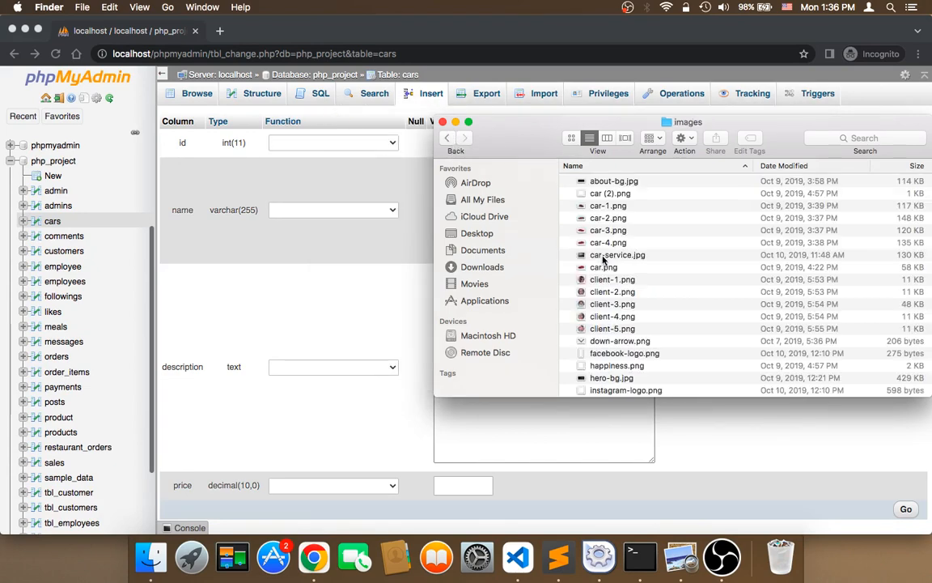
left_click(571, 137)
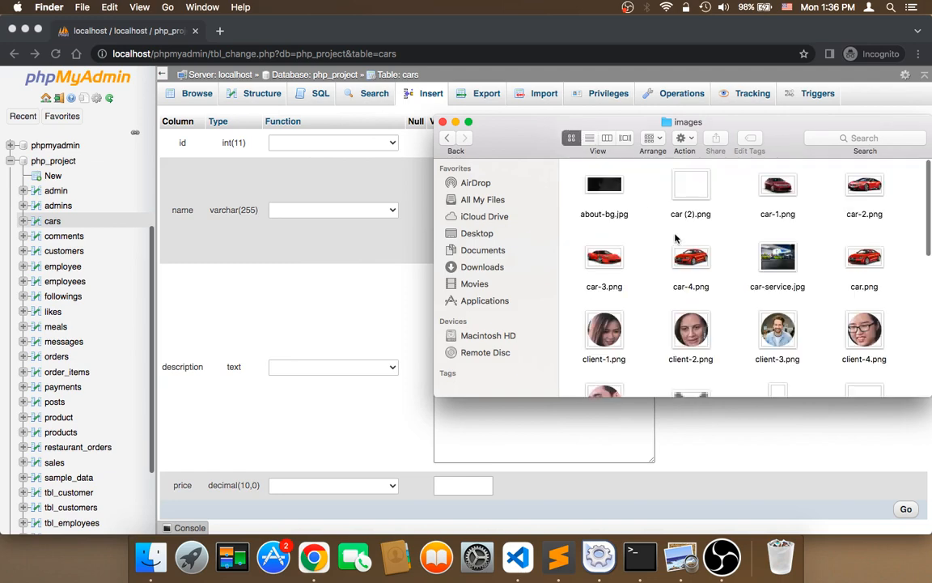
left_click(777, 184)
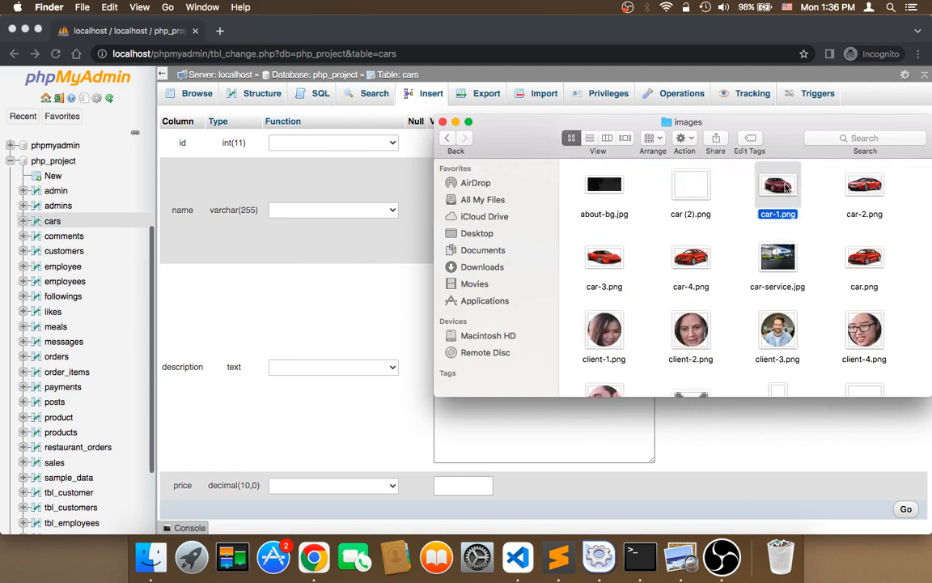
double_click(778, 184)
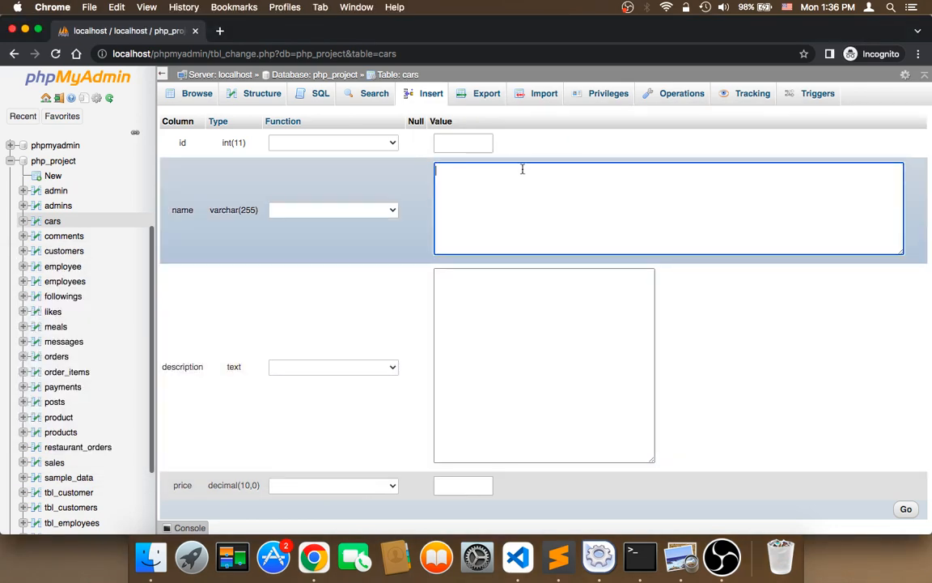
Step: Insert a Camry row with description 'red color' and price 99000
type("Cam:")
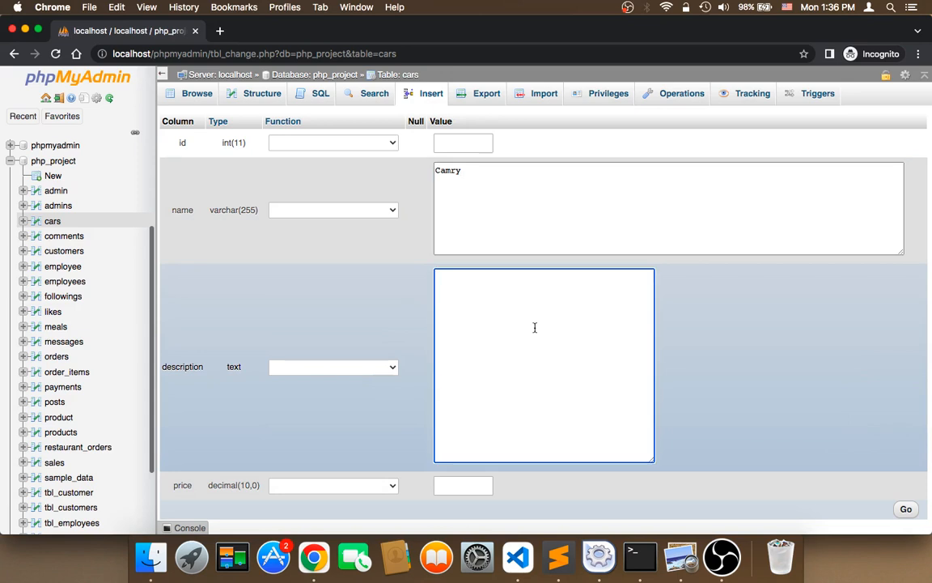
type("red c")
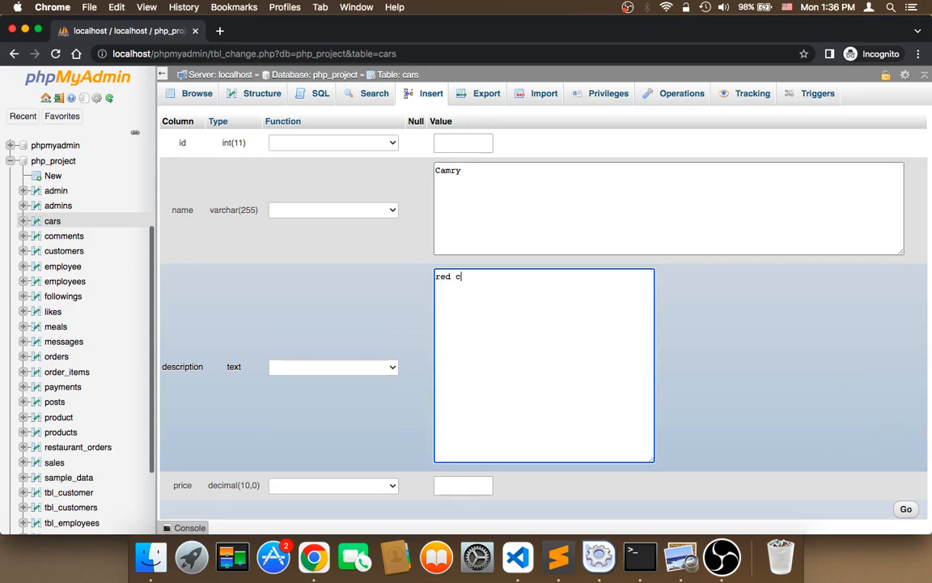
type("olor")
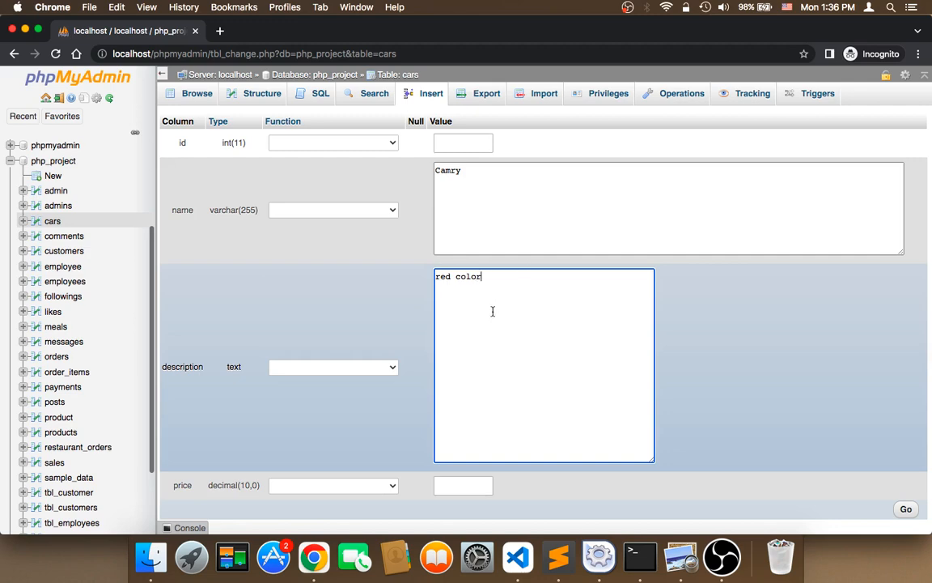
scroll("down", 3)
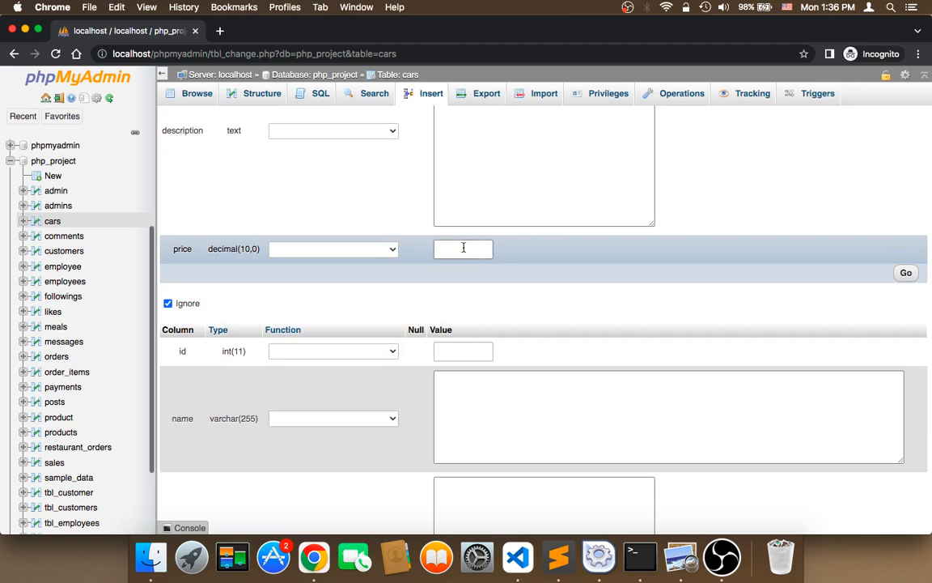
type("99000")
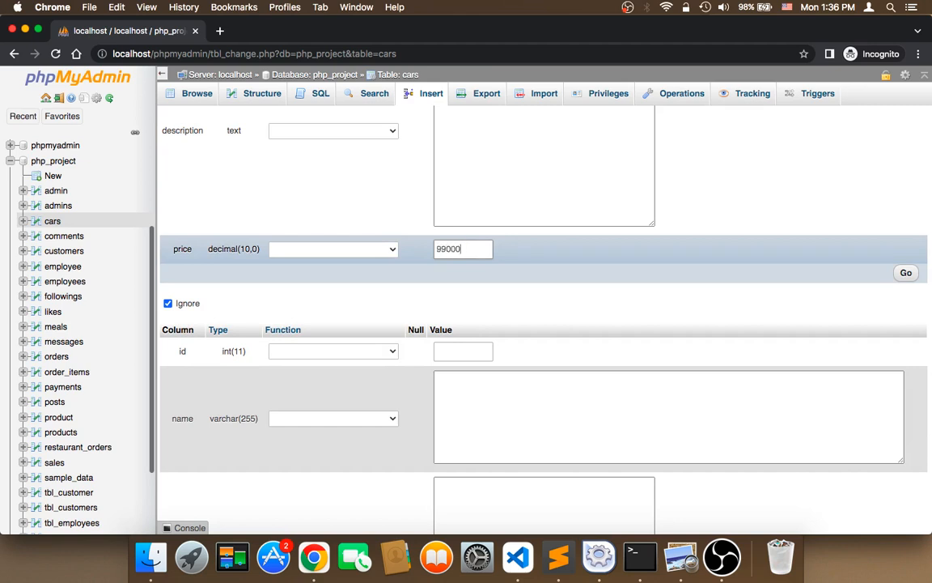
mouse_move(732, 247)
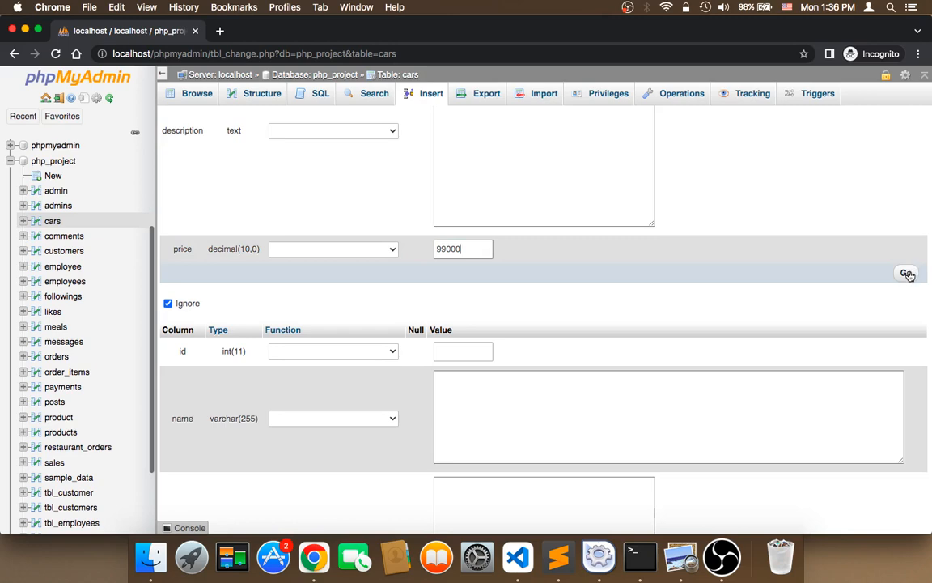
left_click(907, 274)
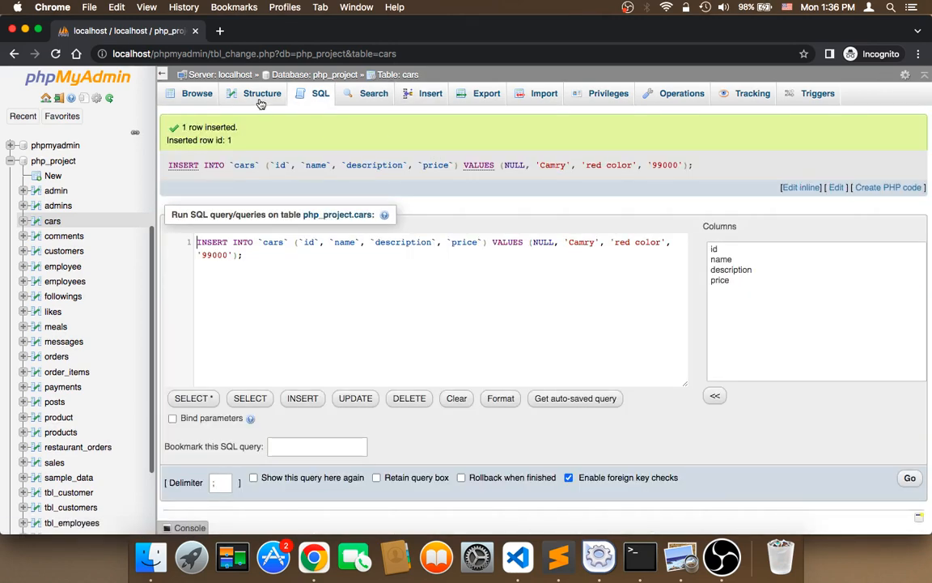
Step: Add an INT, NOT NULL column named image after price in cars
left_click(261, 93)
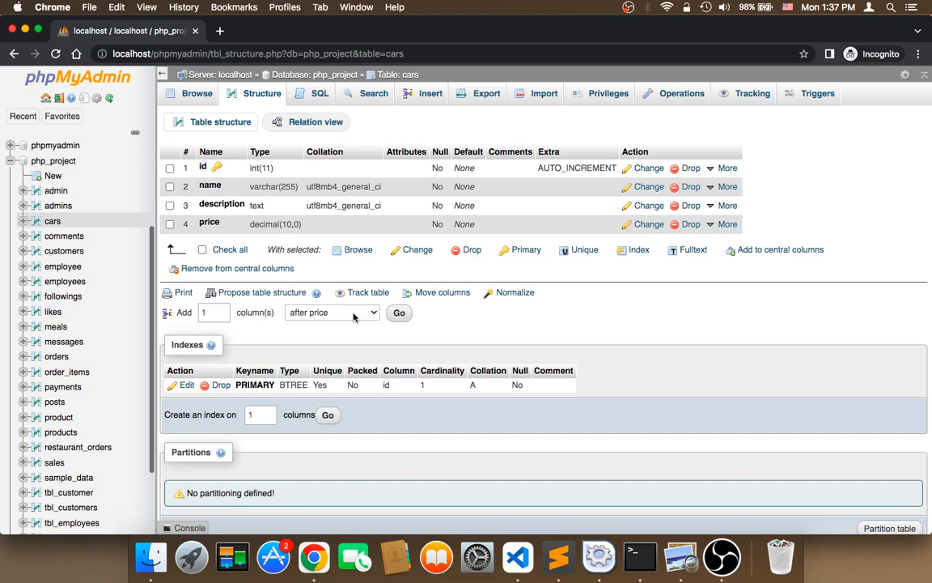
left_click(399, 313)
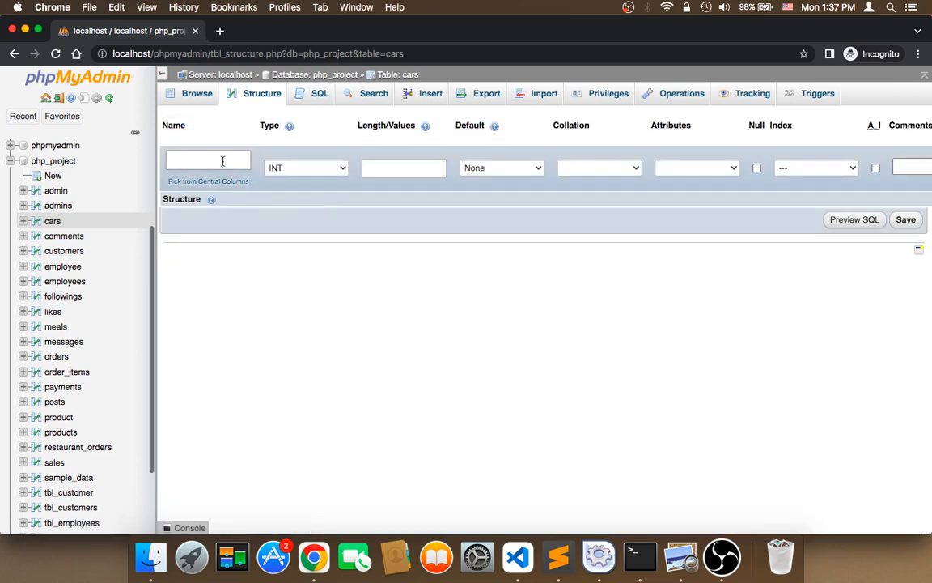
type("image")
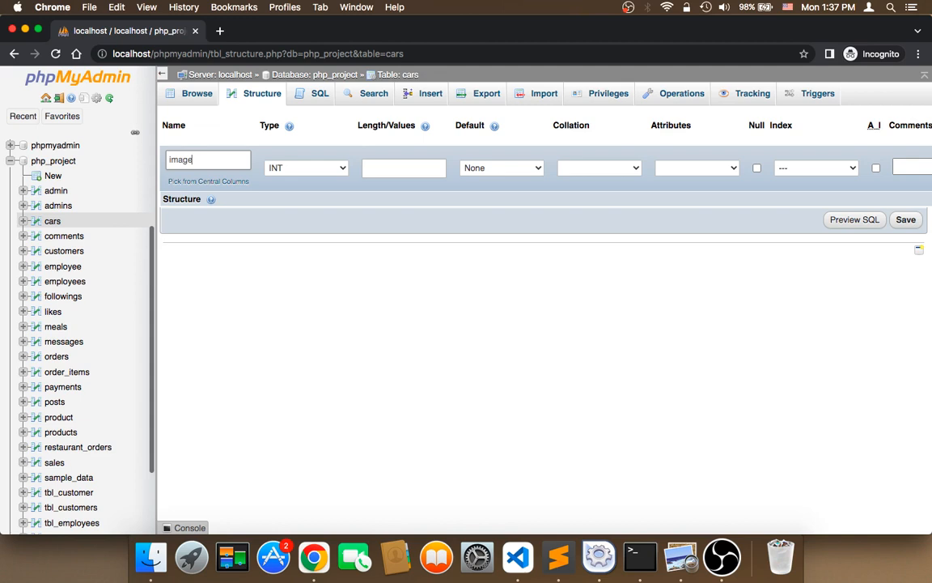
left_click(906, 219)
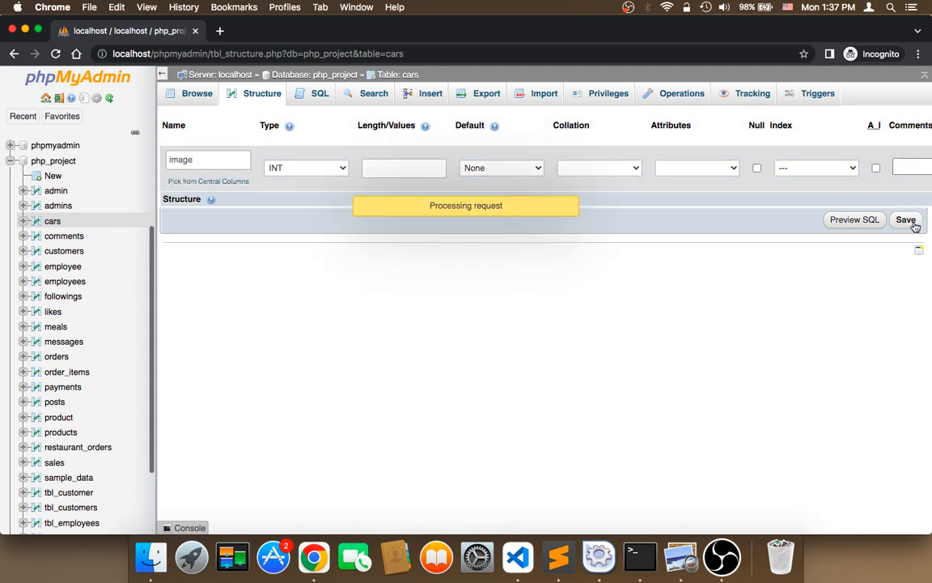
left_click(905, 219)
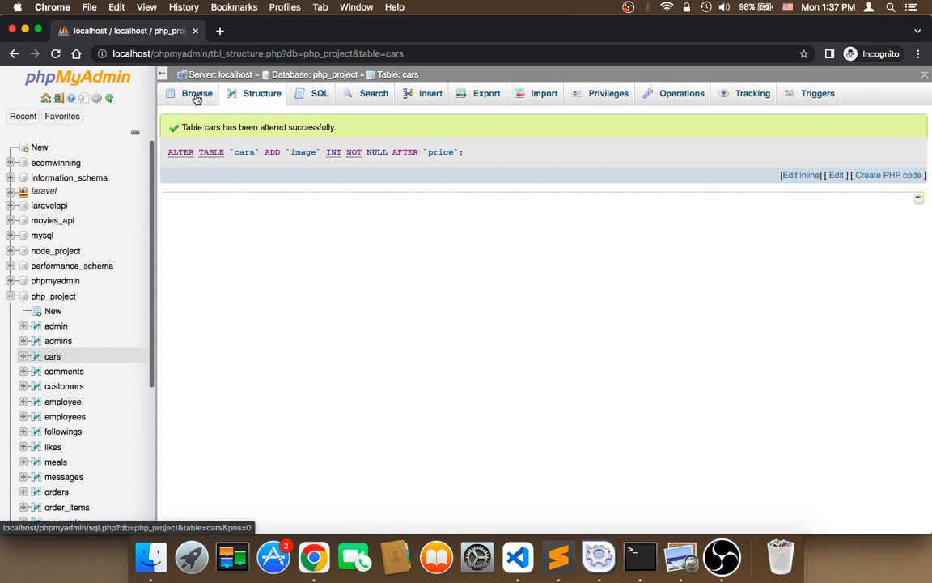
Step: Enter car-1.png in the Camry row's image cell, triggering an incorrect integer error
left_click(197, 93)
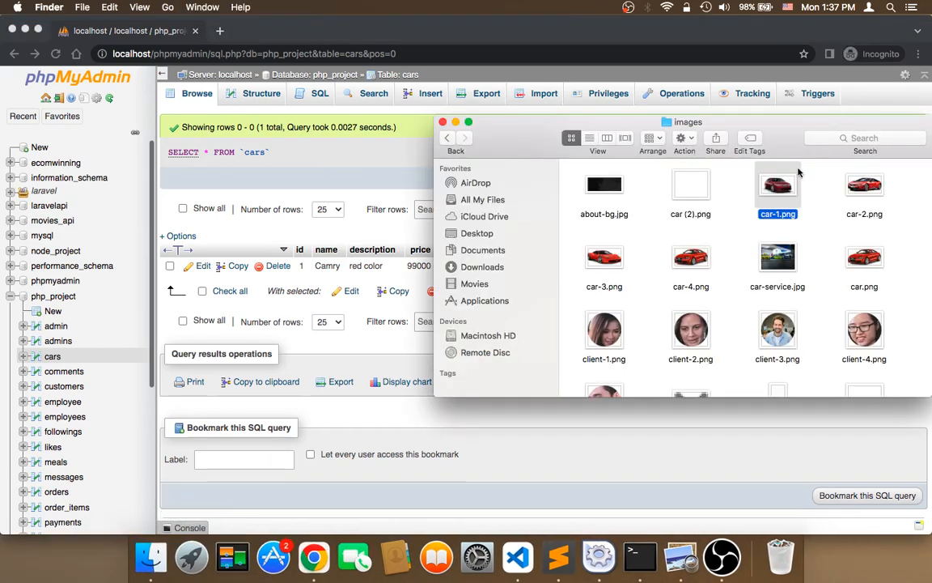
double_click(778, 185)
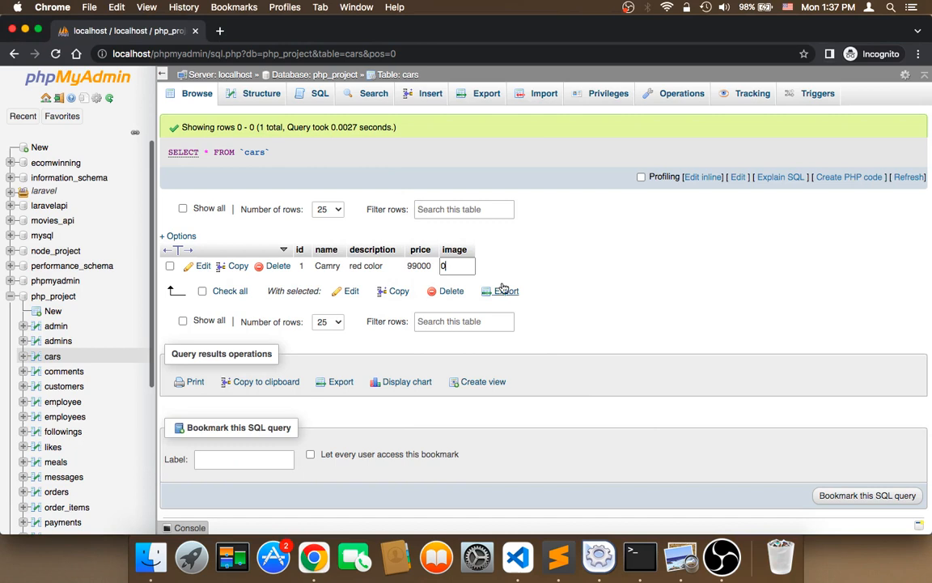
type("car")
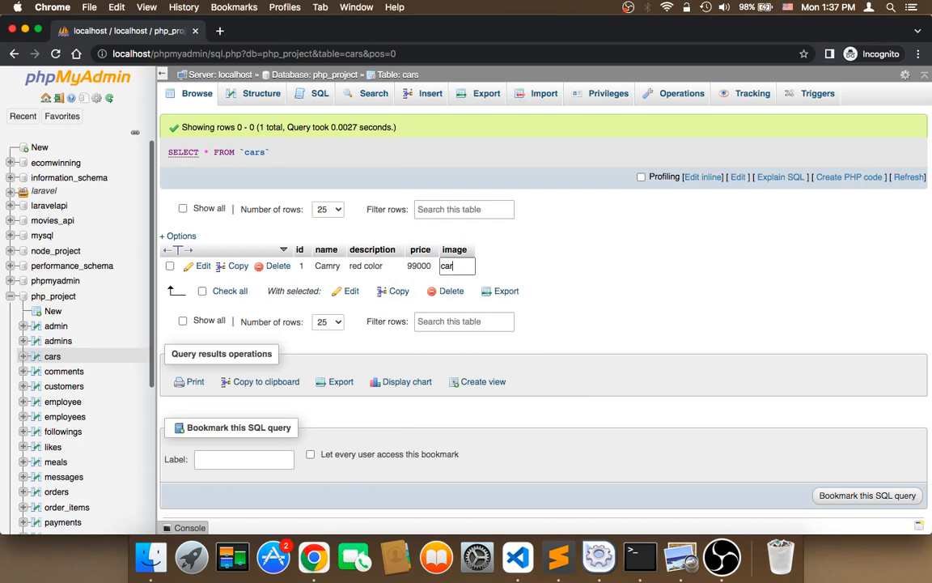
type("-1.png")
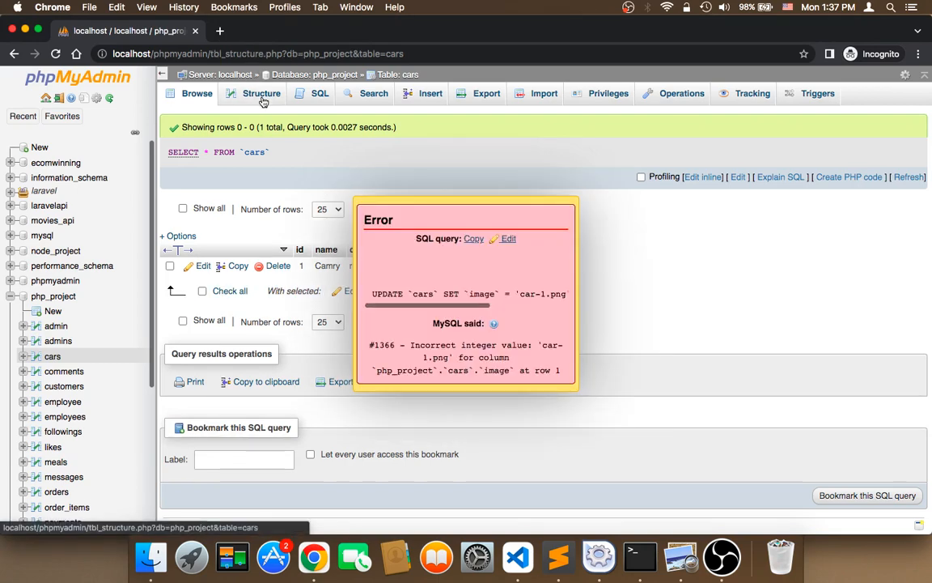
Step: Change the image column's type to TEXT with no length
left_click(262, 93)
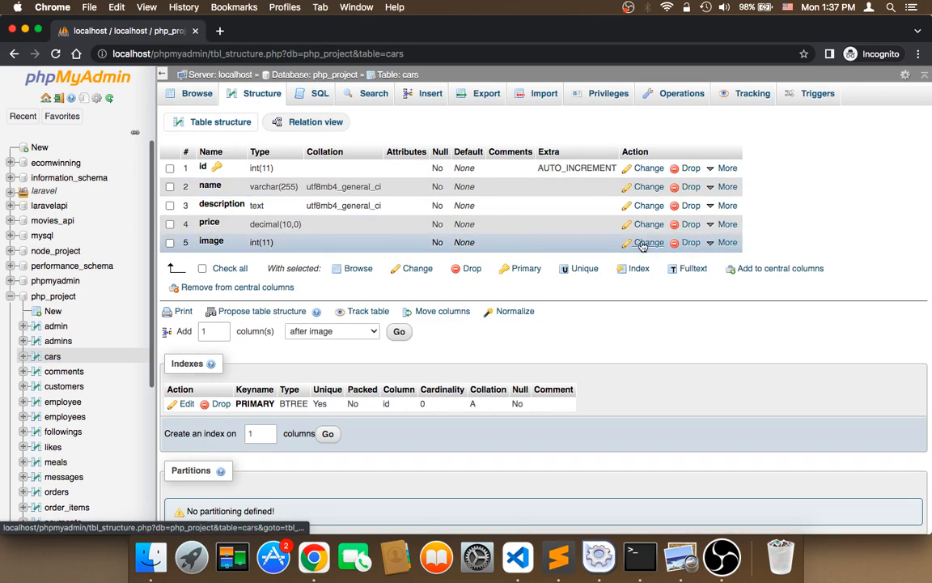
left_click(647, 242)
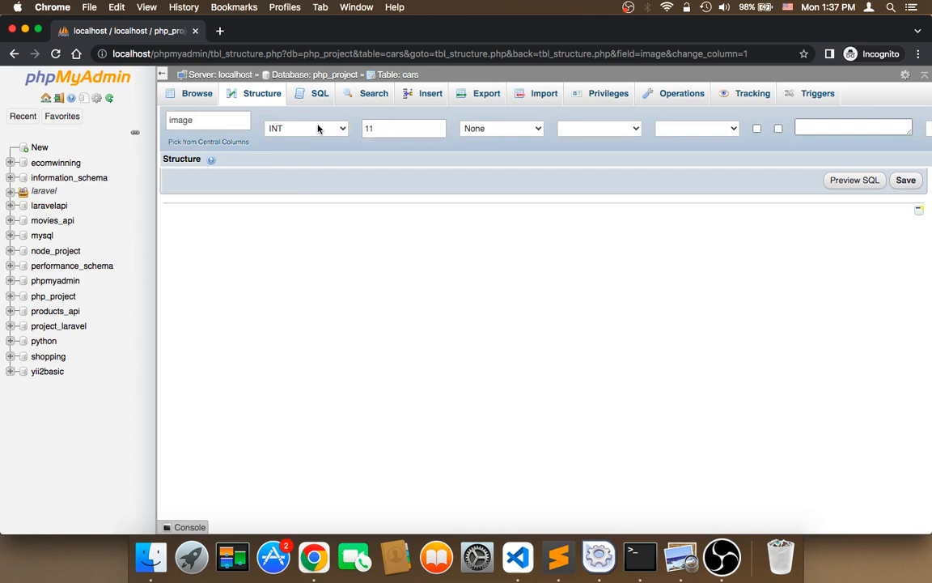
left_click(306, 128)
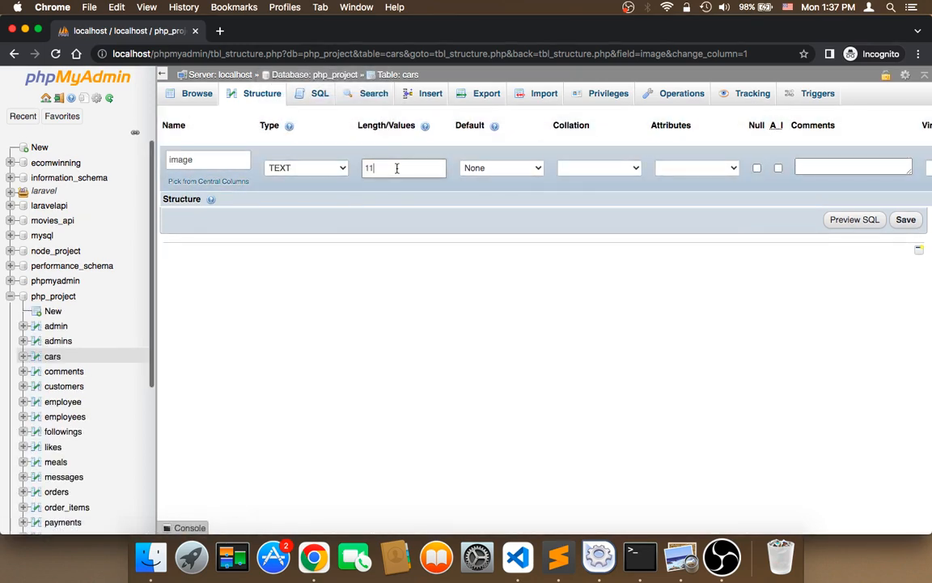
left_click(906, 219)
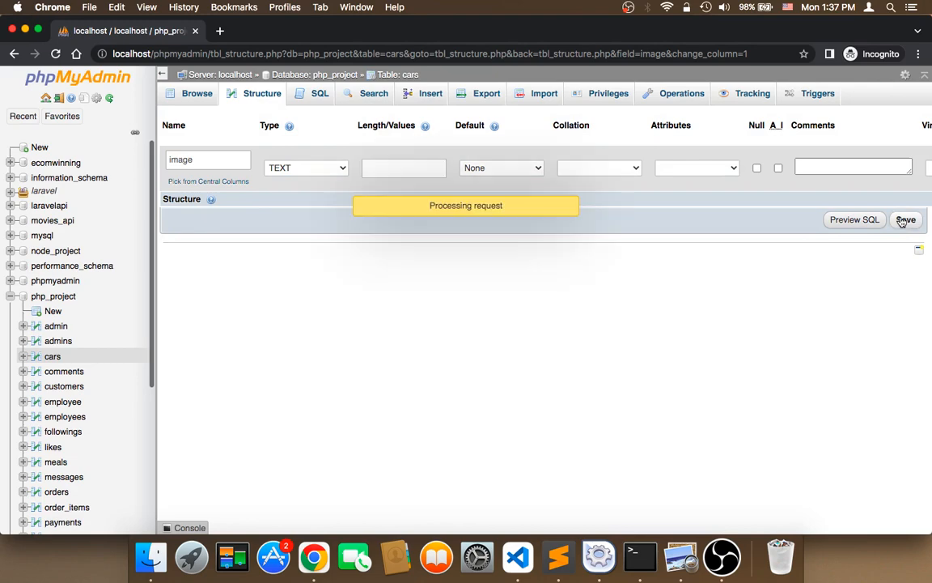
left_click(906, 219)
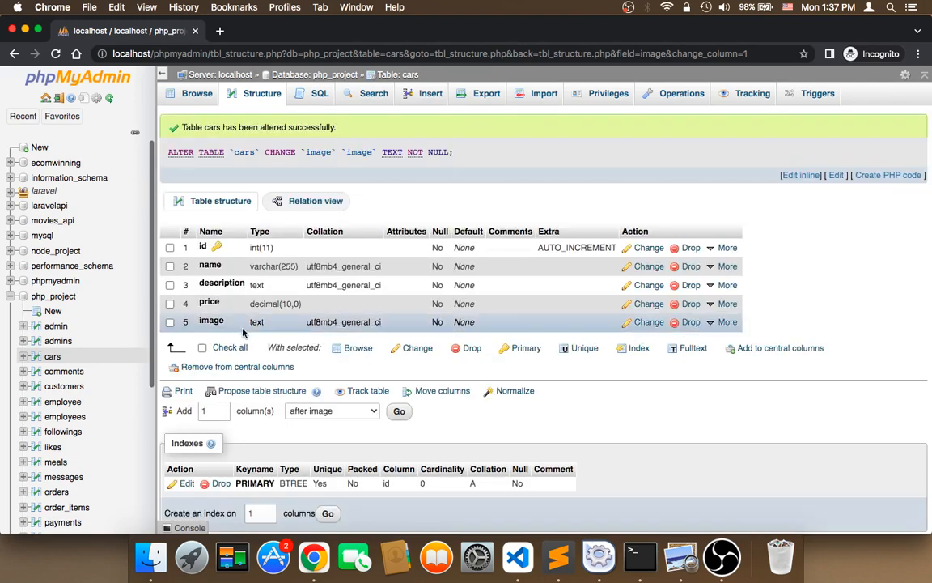
Step: Set the Camry row's image value to car-1.png
left_click(197, 93)
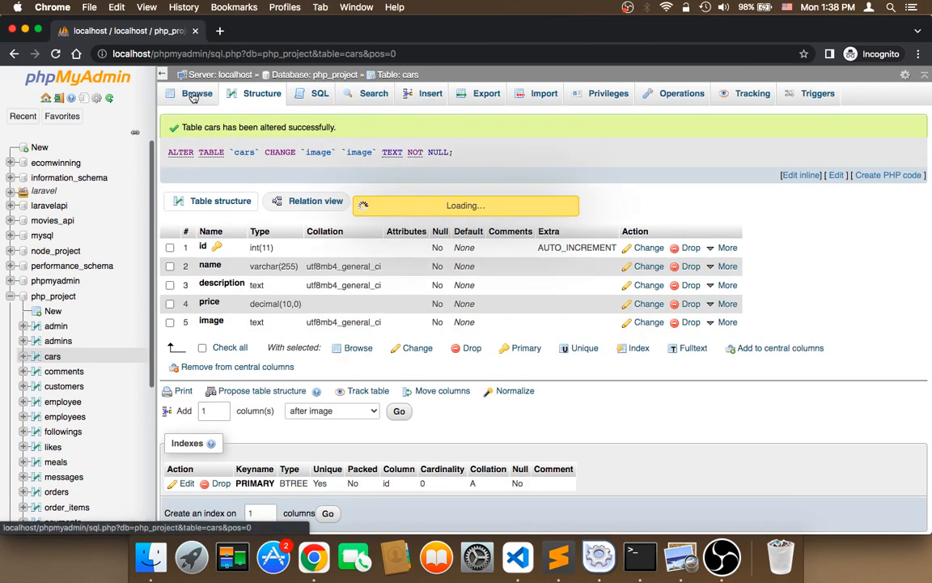
left_click(197, 93)
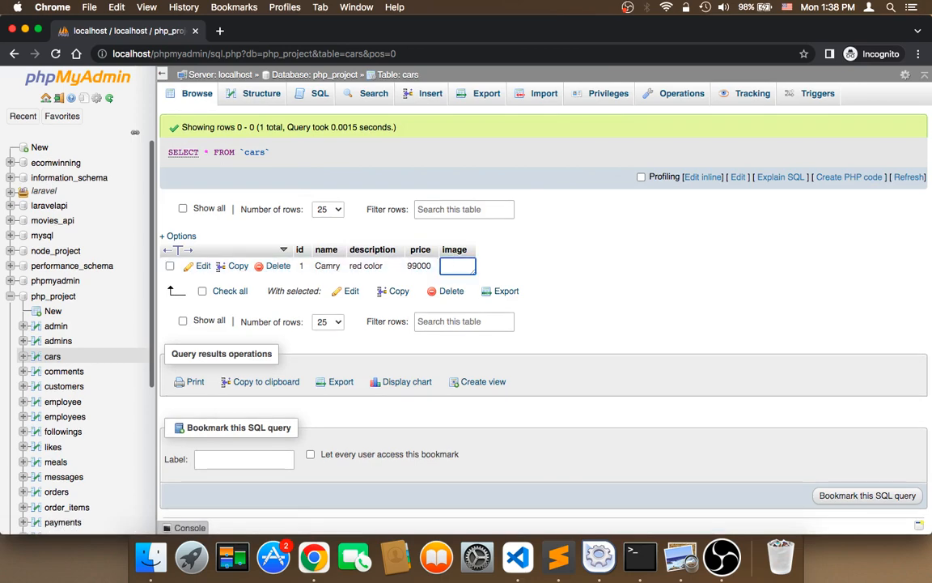
type("car-1.")
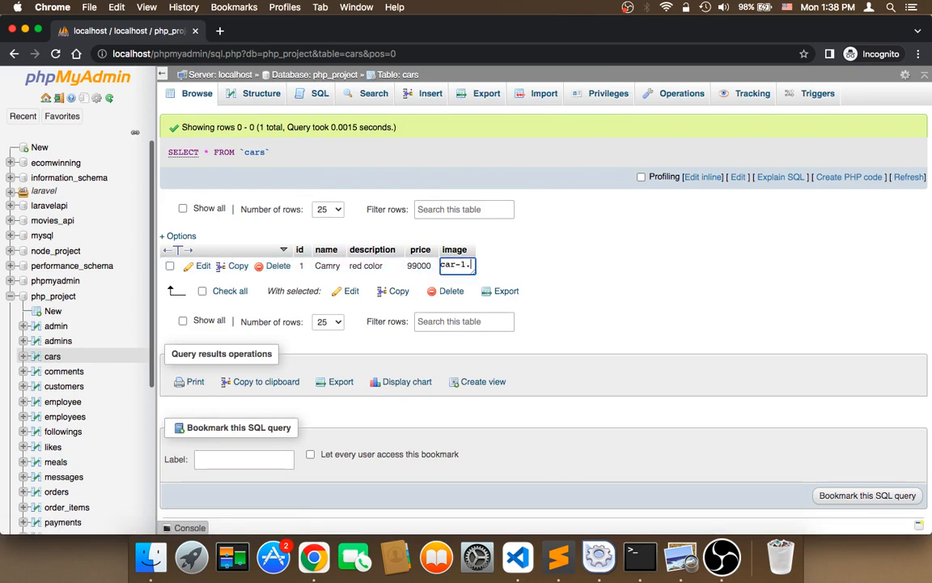
key("Return")
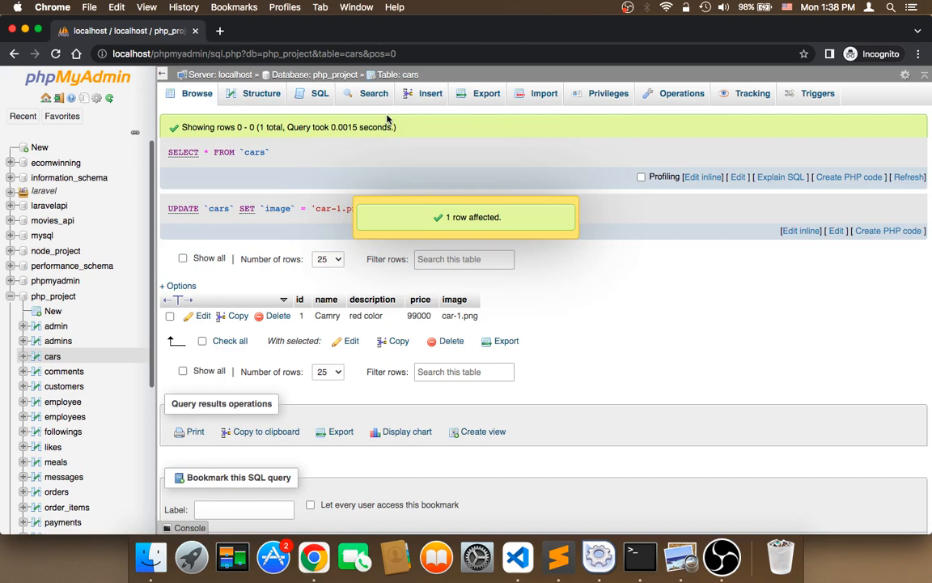
Step: Open a blank Insert form and check the car-2.png file name in Finder
left_click(430, 93)
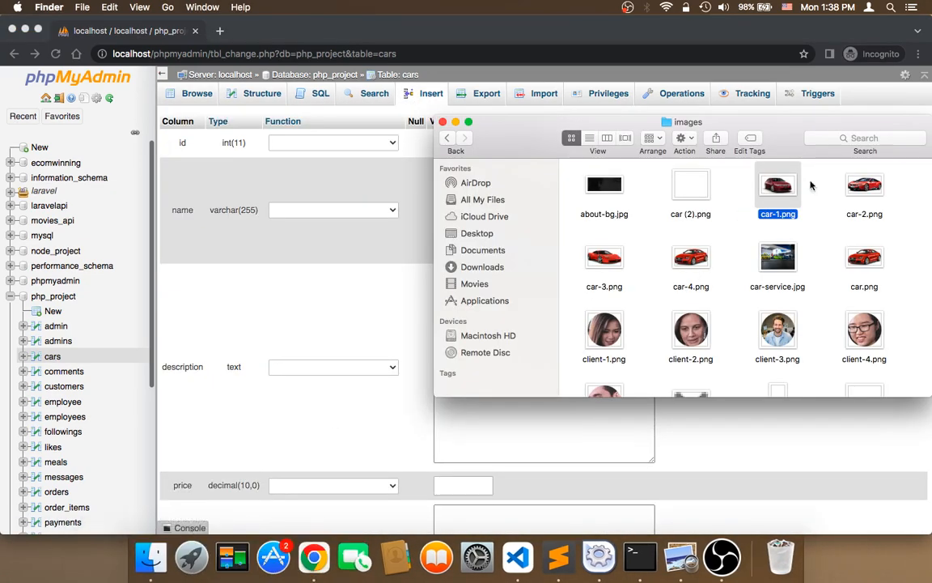
double_click(864, 184)
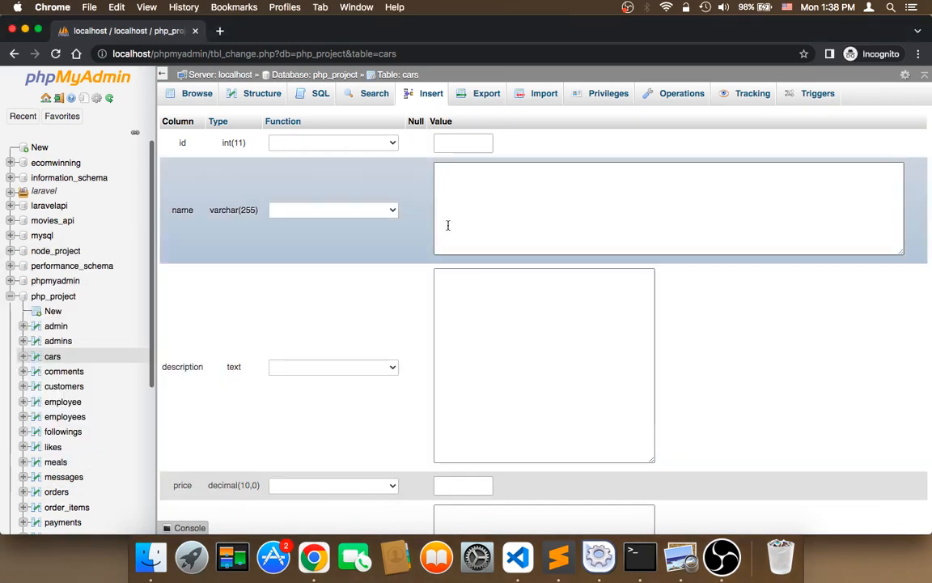
Step: Insert a BMW row: description 'red color', price 120000, image car-2.png
type("BMW")
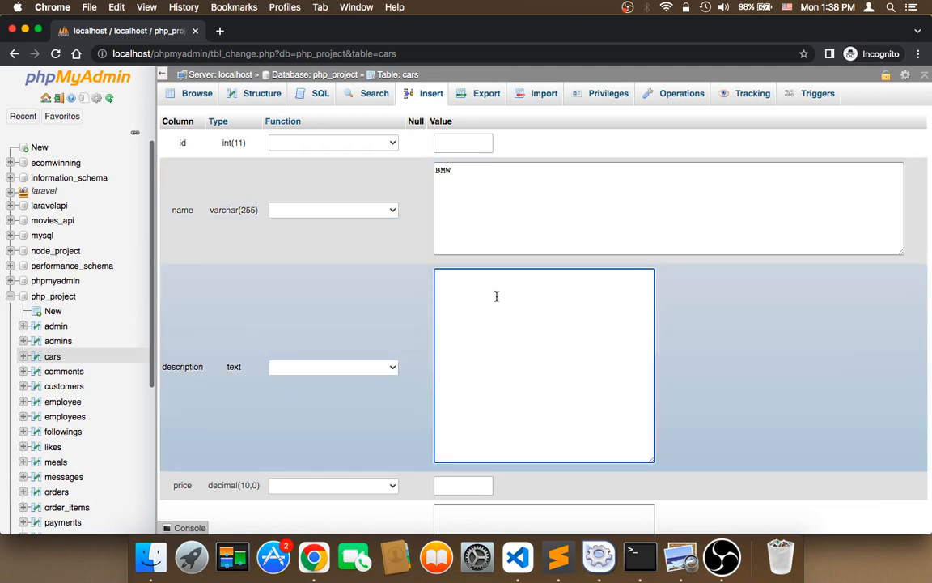
type("red co")
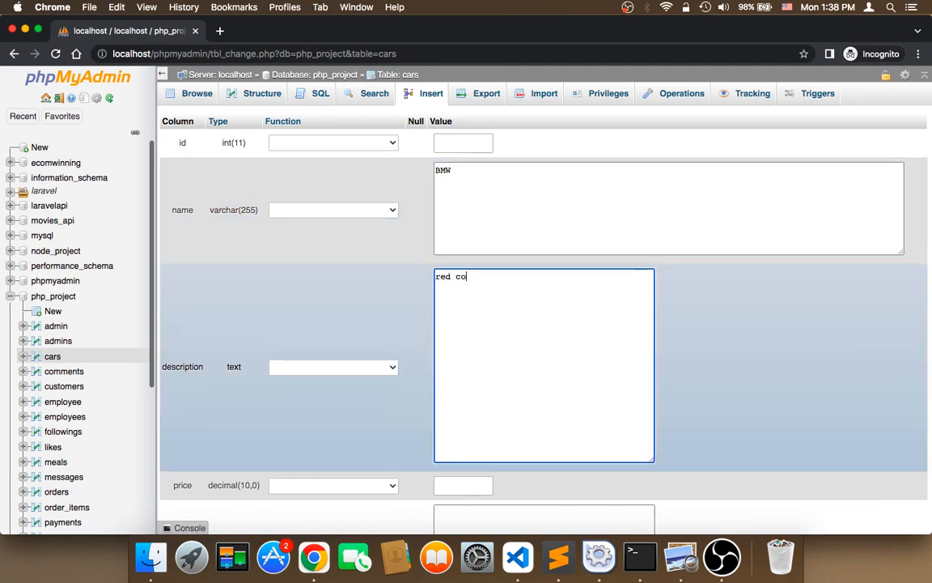
scroll("down", 3)
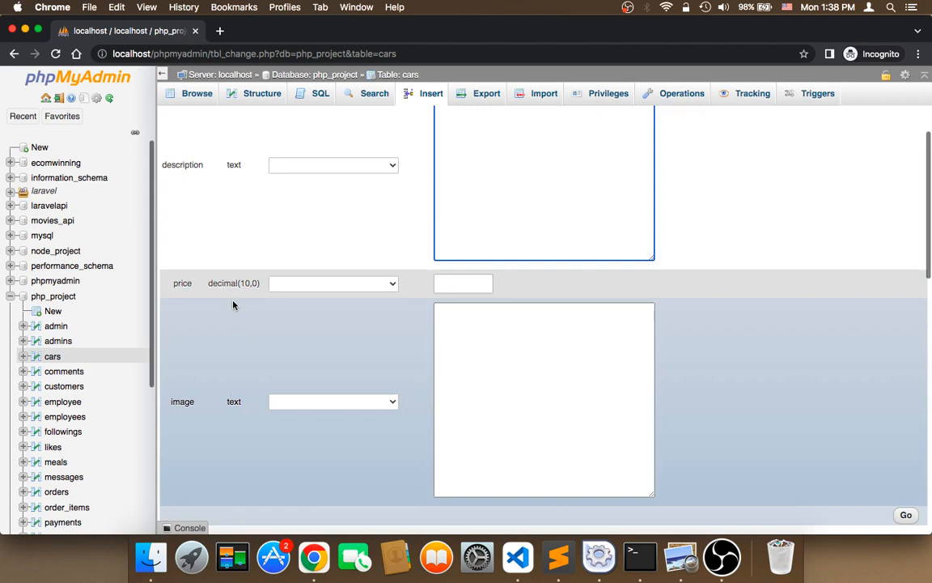
type("12")
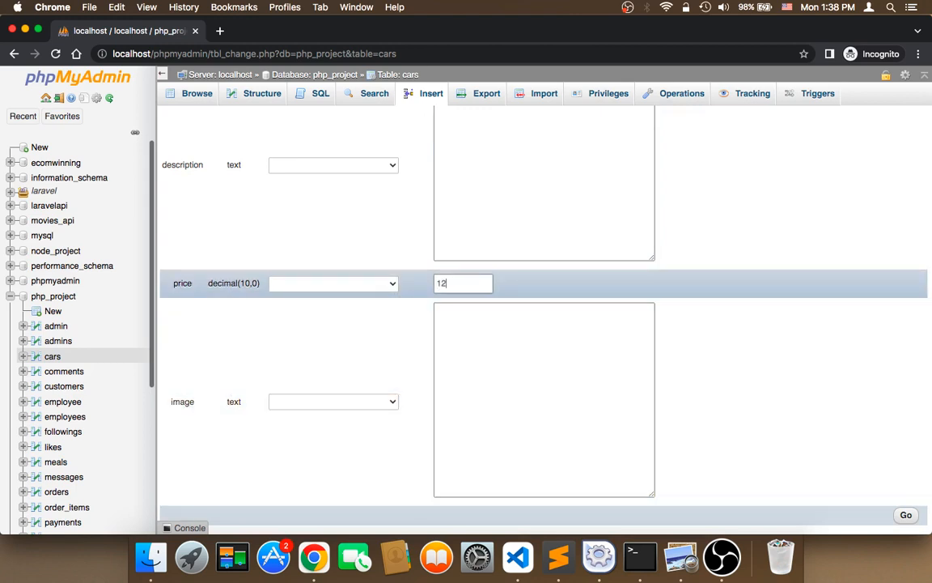
type("0000")
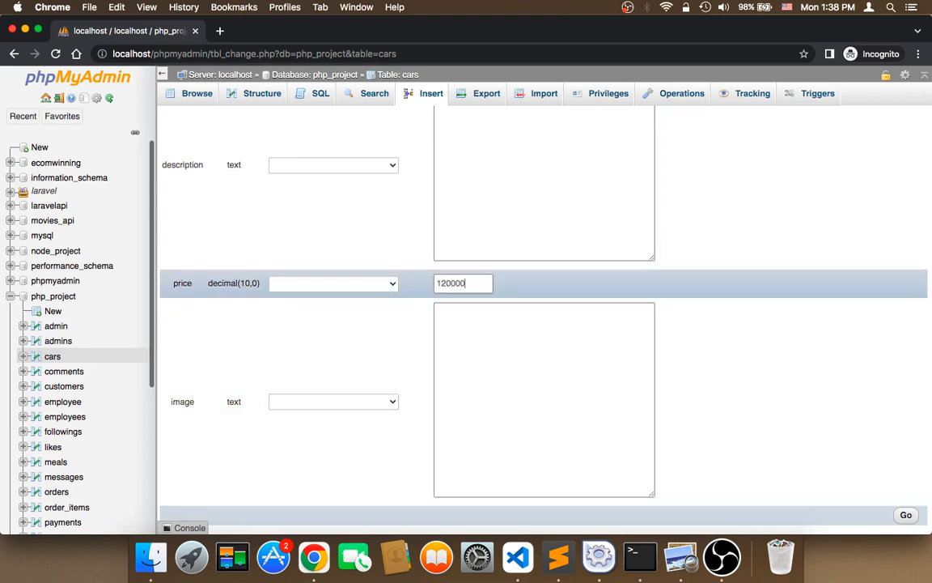
left_click(543, 399)
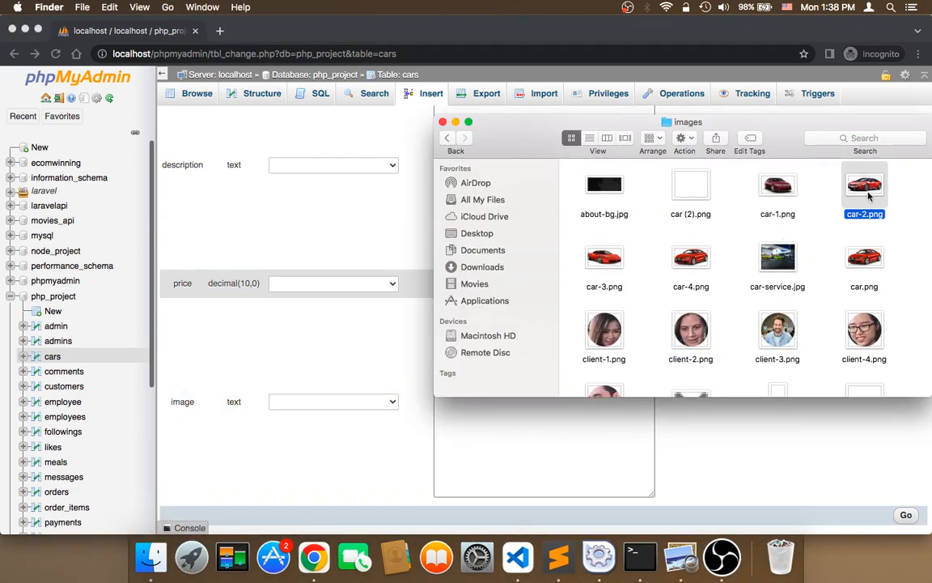
double_click(864, 185)
type("c")
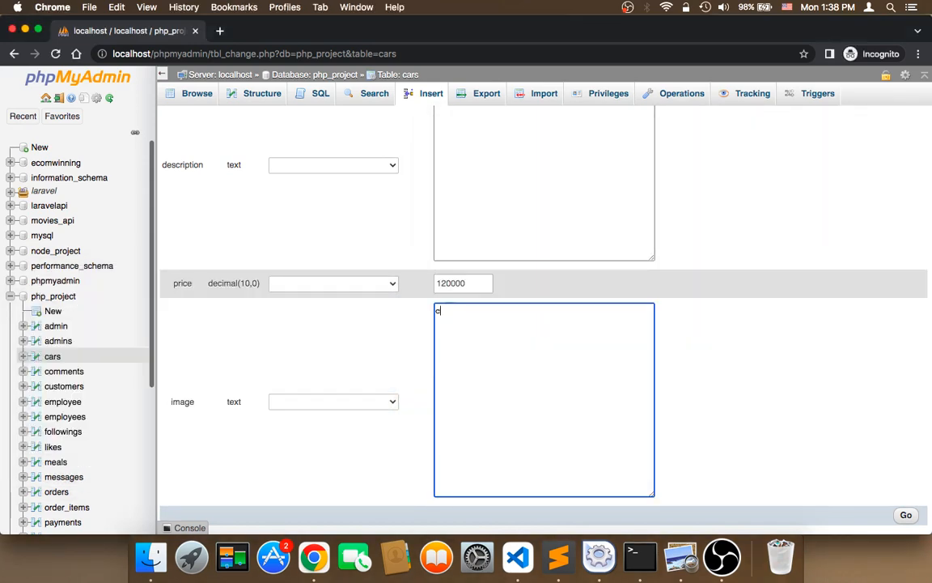
type("ar-2")
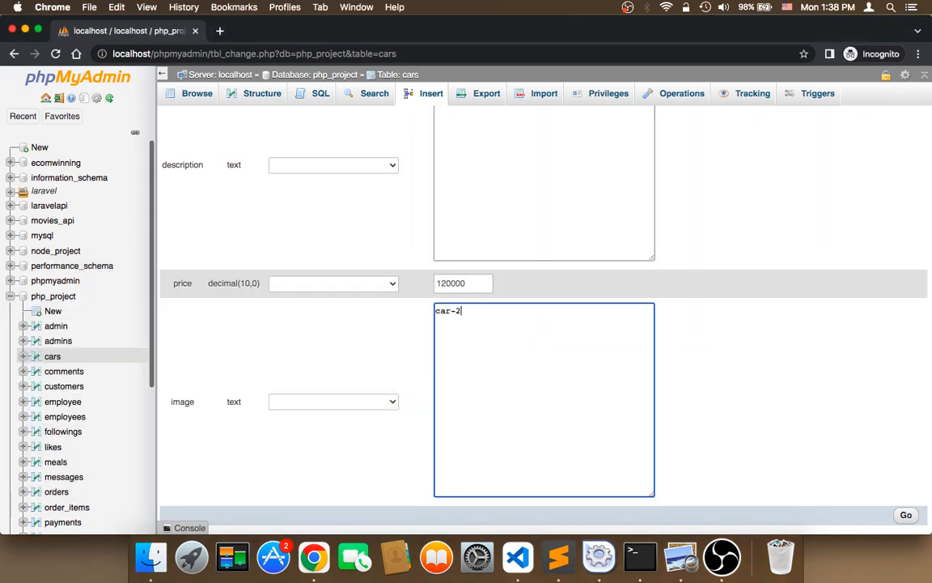
scroll("down", 3)
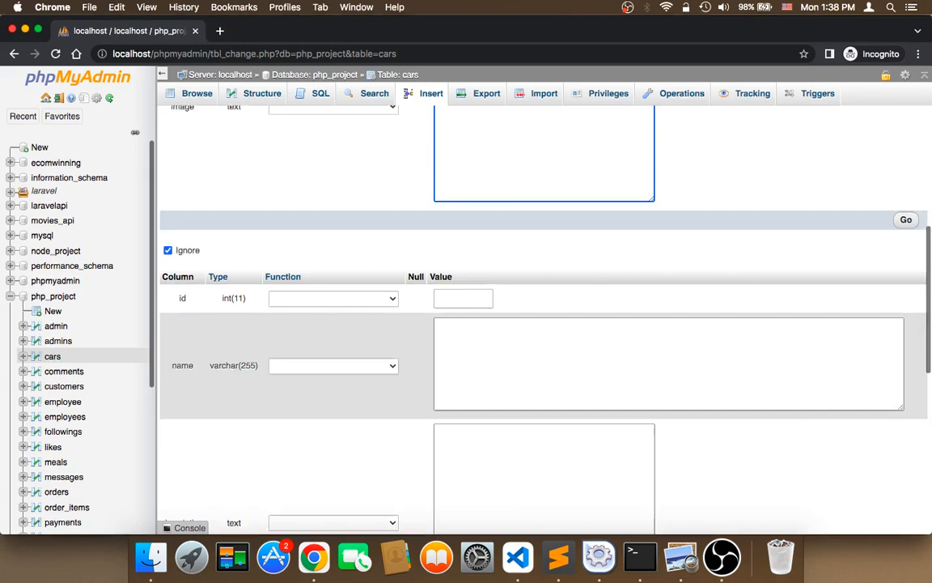
scroll("up", 3)
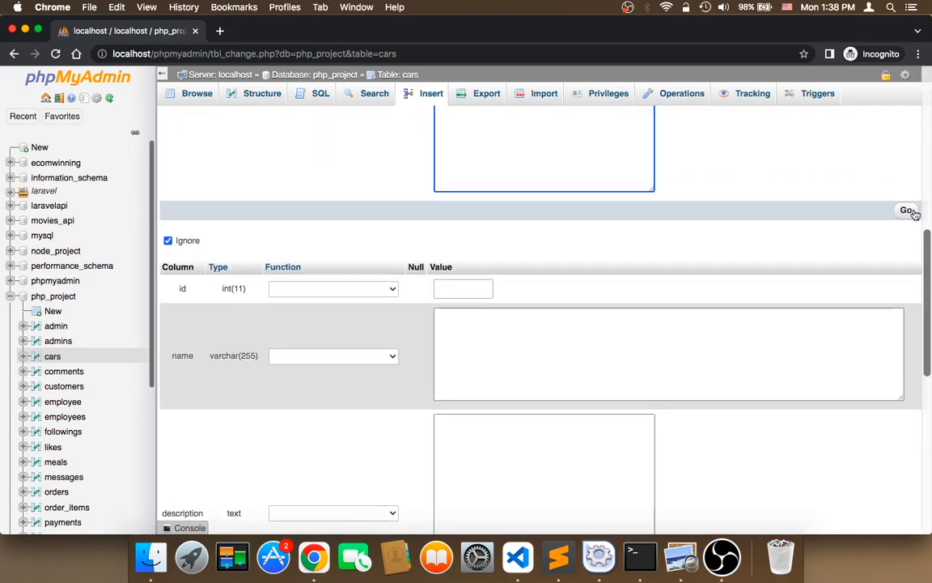
left_click(907, 210)
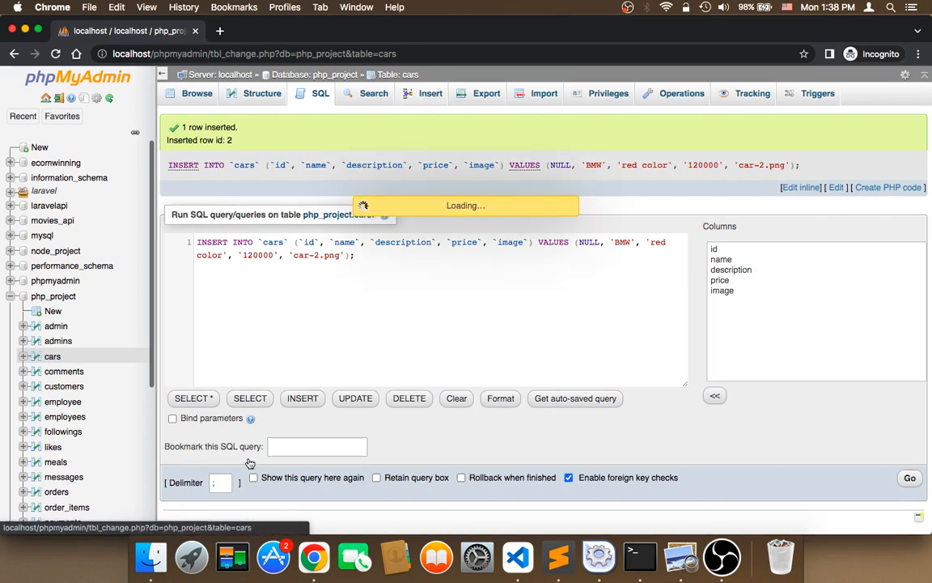
Step: Open car-2, car-4 and car.png from the images folder in Preview
left_click(150, 556)
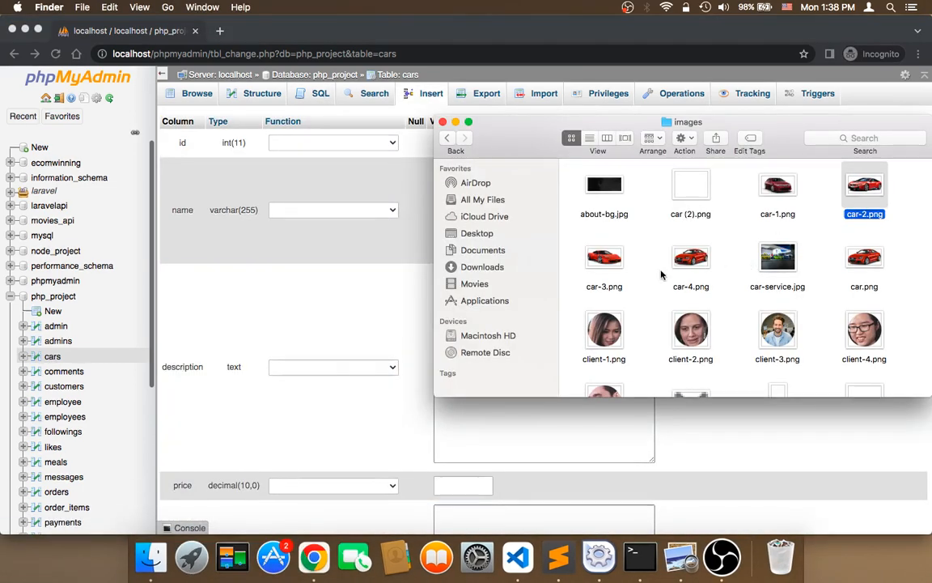
double_click(604, 257)
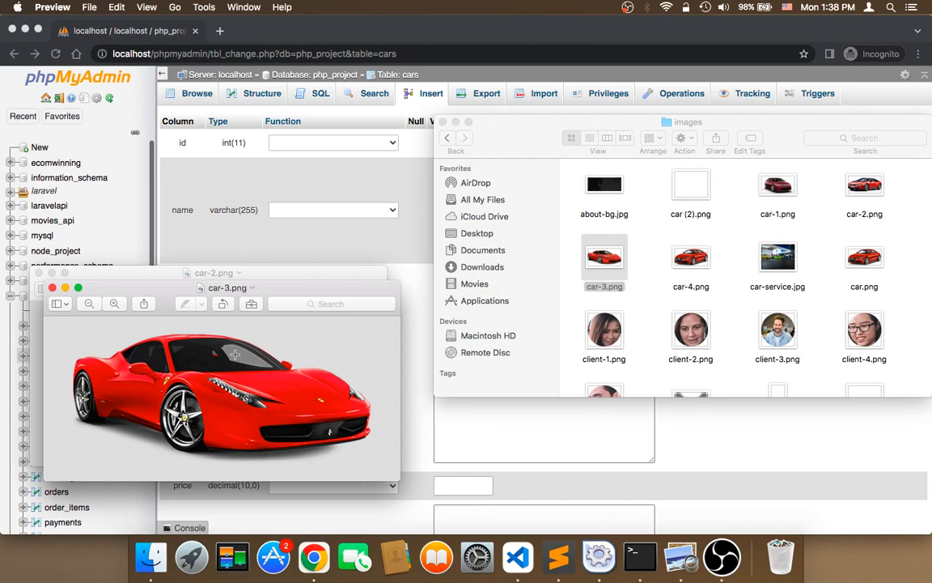
left_click(690, 258)
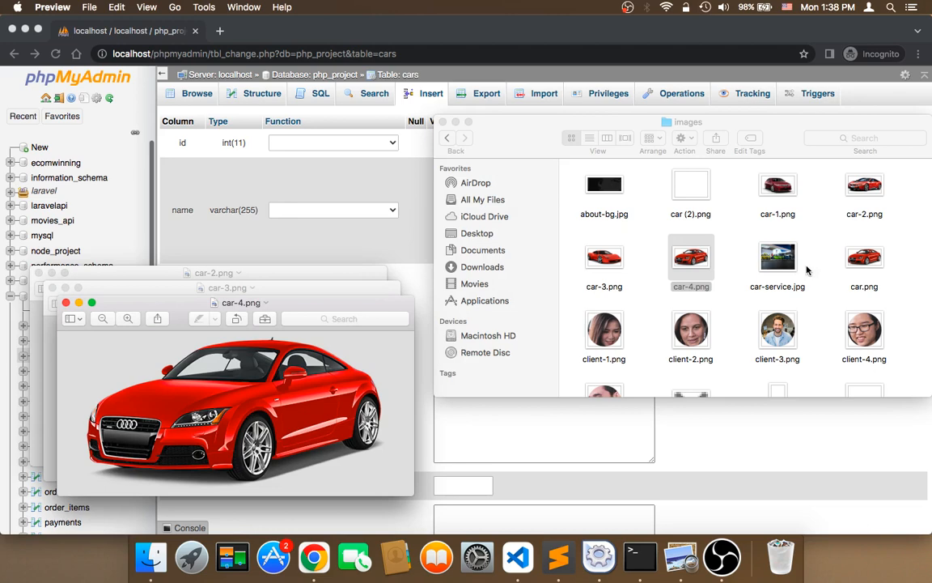
left_click(864, 257)
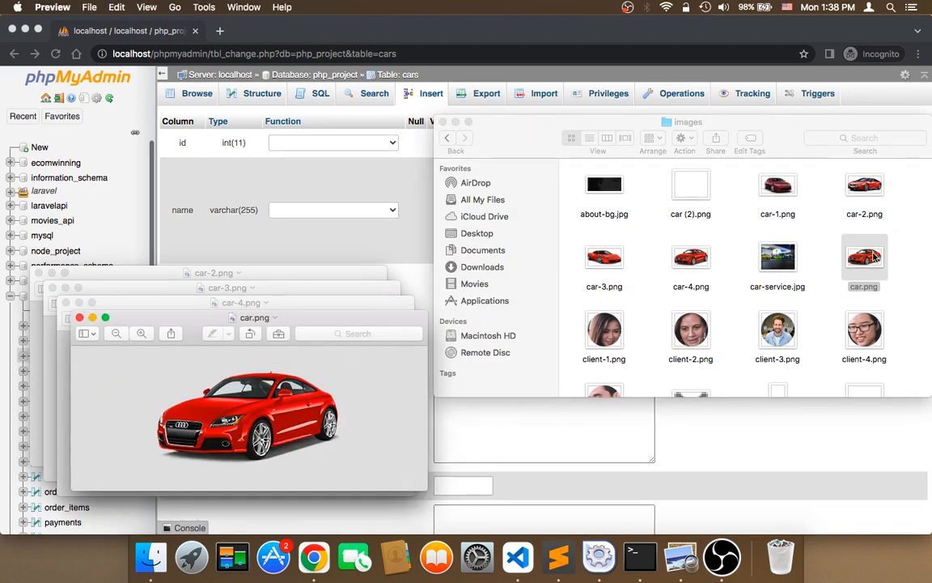
mouse_move(623, 452)
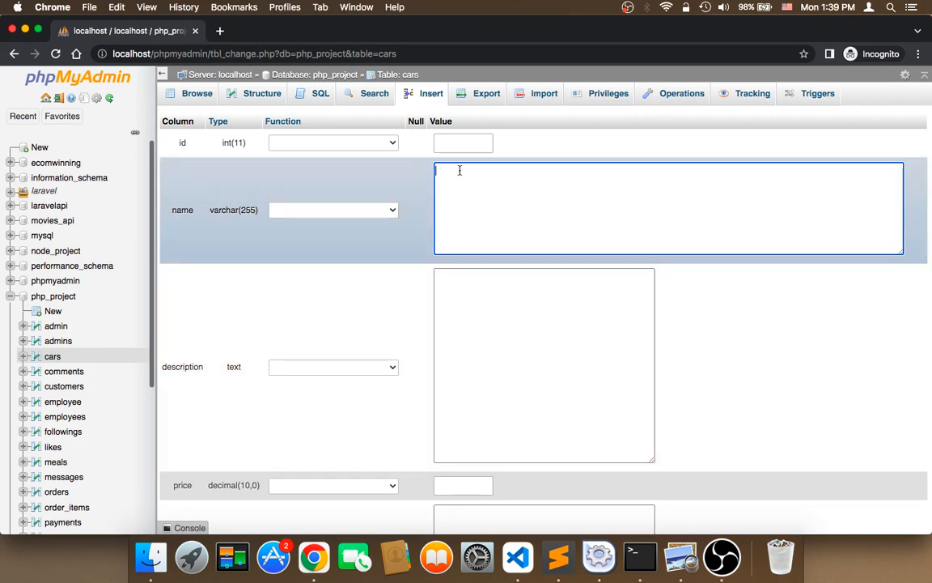
Step: Enter Corolla as the name and 110000 as the price, and start the car3 image filename
type("c")
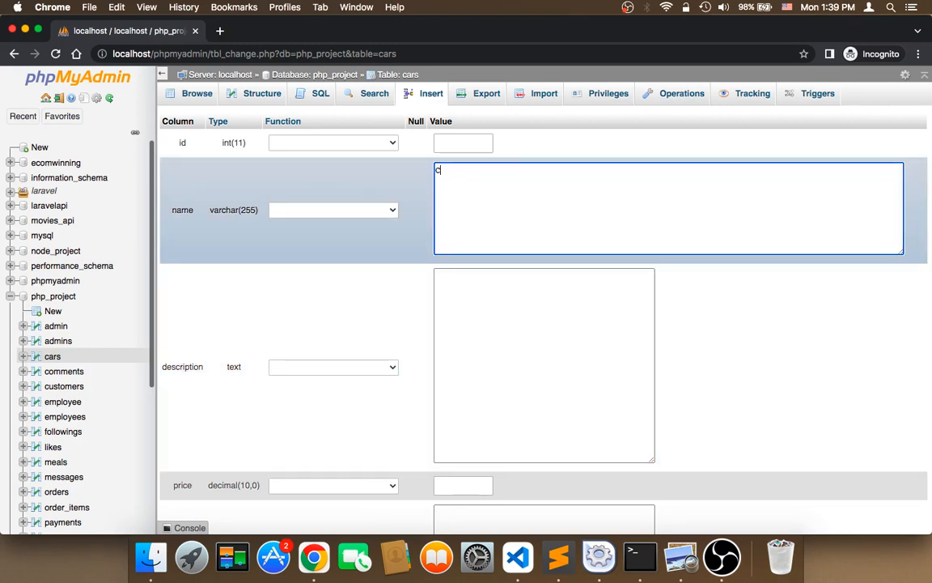
type("orolla")
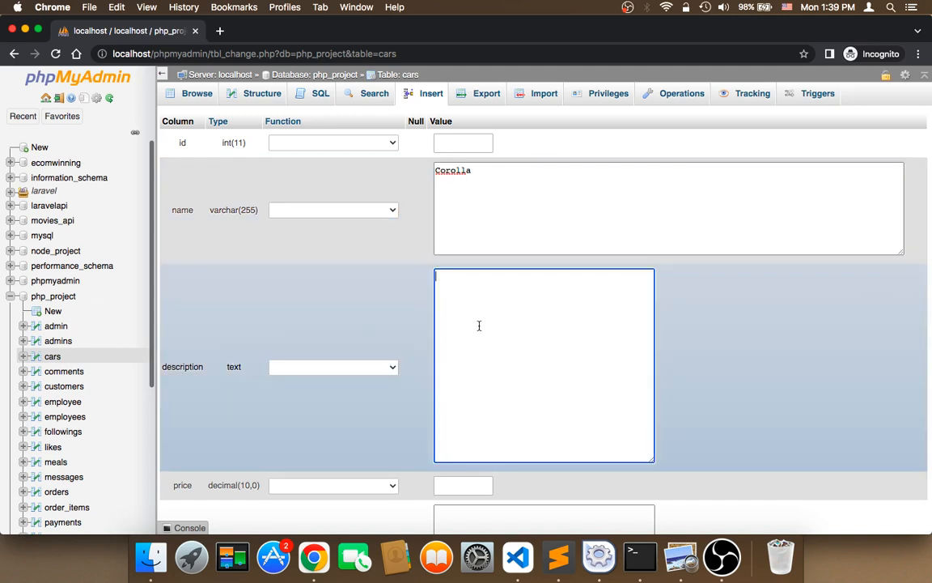
scroll("down", 3)
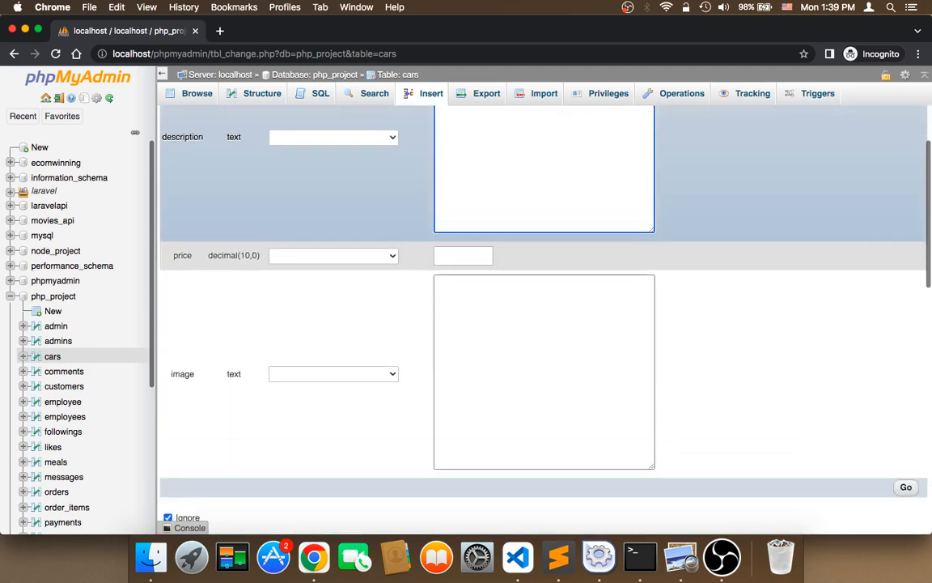
type("1")
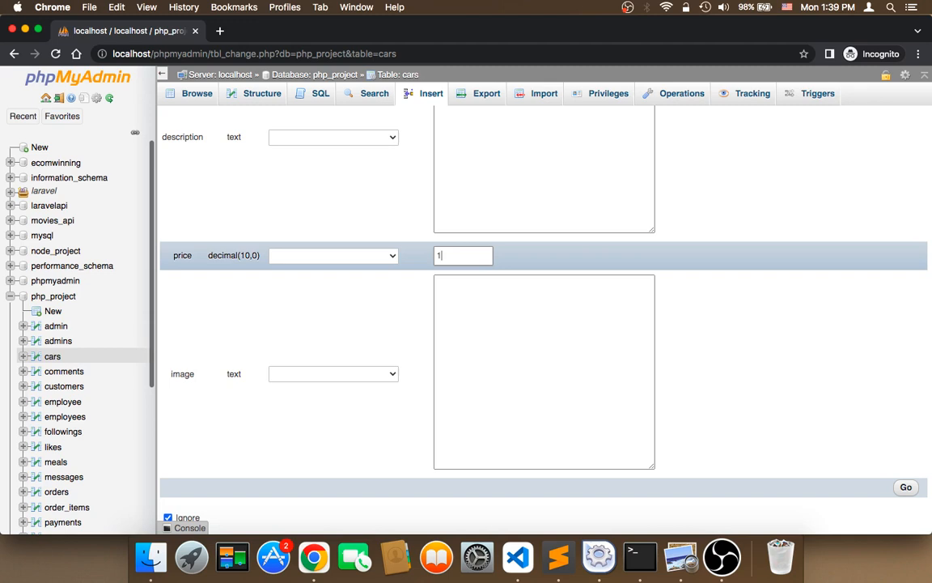
type("100")
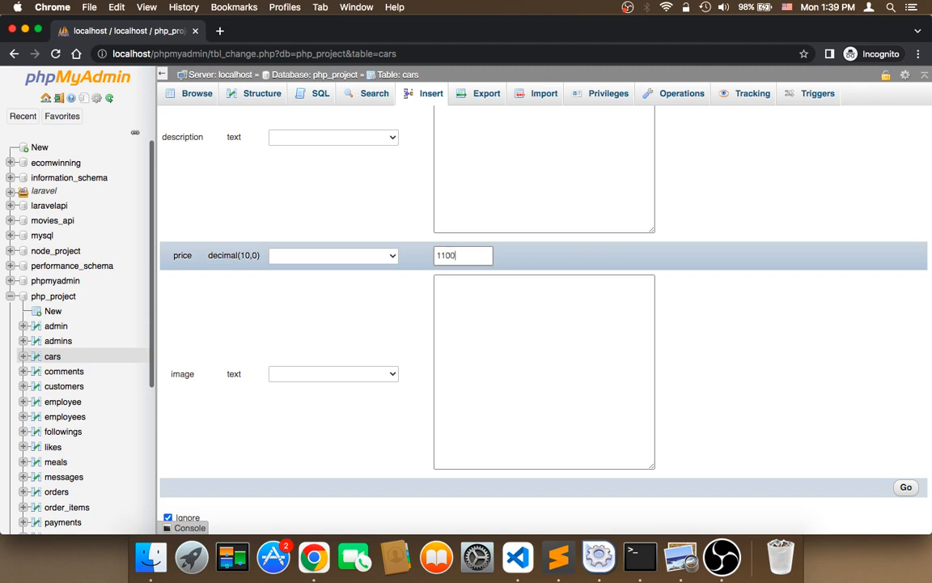
type("00")
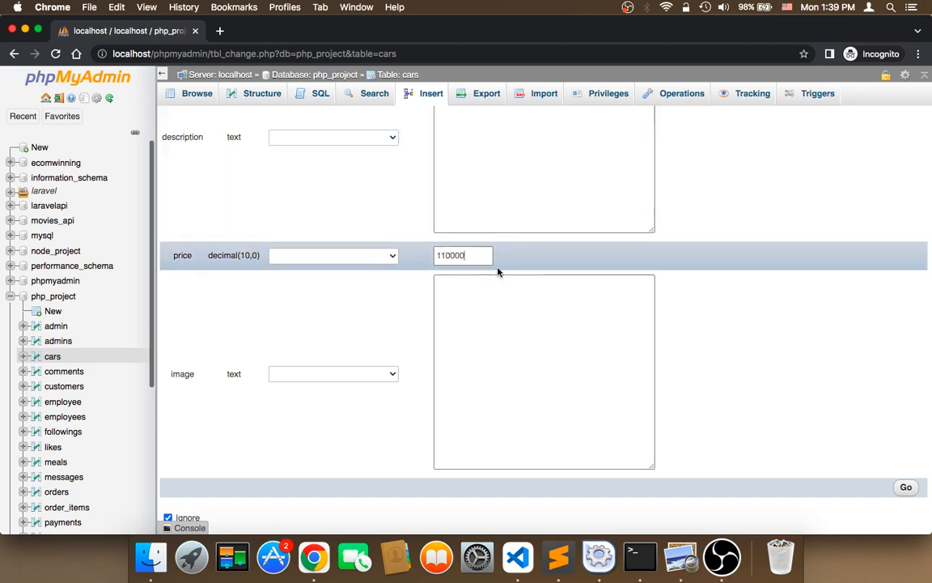
left_click(543, 373)
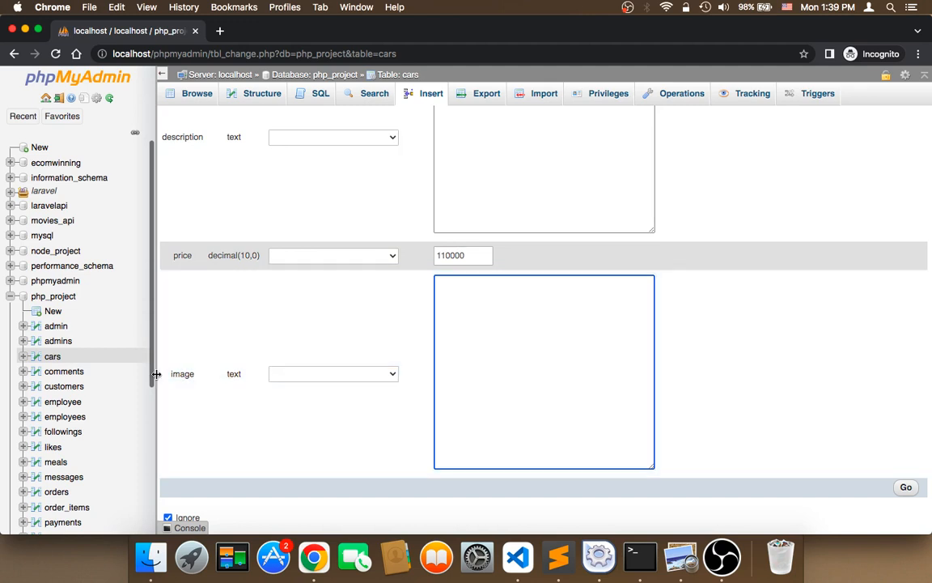
type("car")
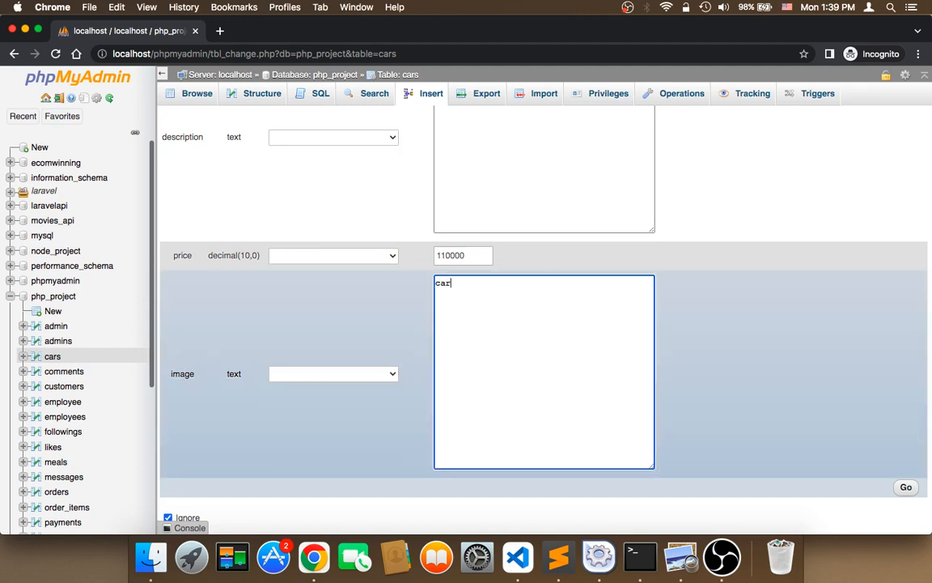
type("3-p")
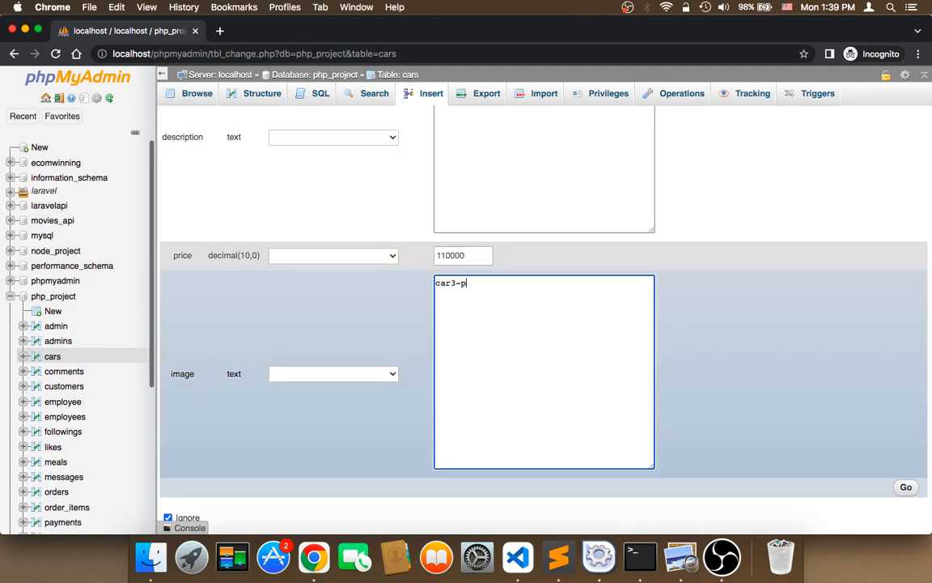
Step: Fill the second row with Audi, a red-color description, price 200000 and image car-4.png
scroll("up", 3)
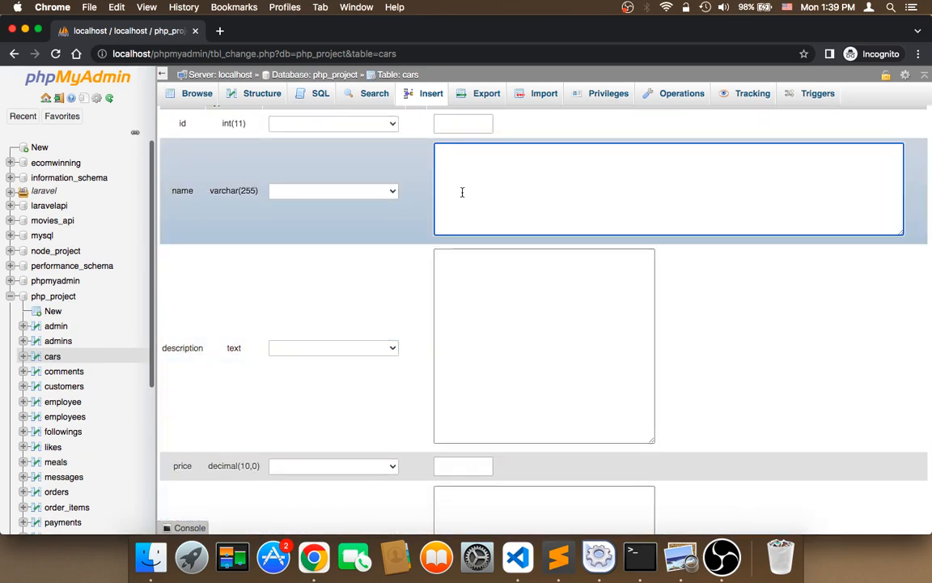
type("Audi")
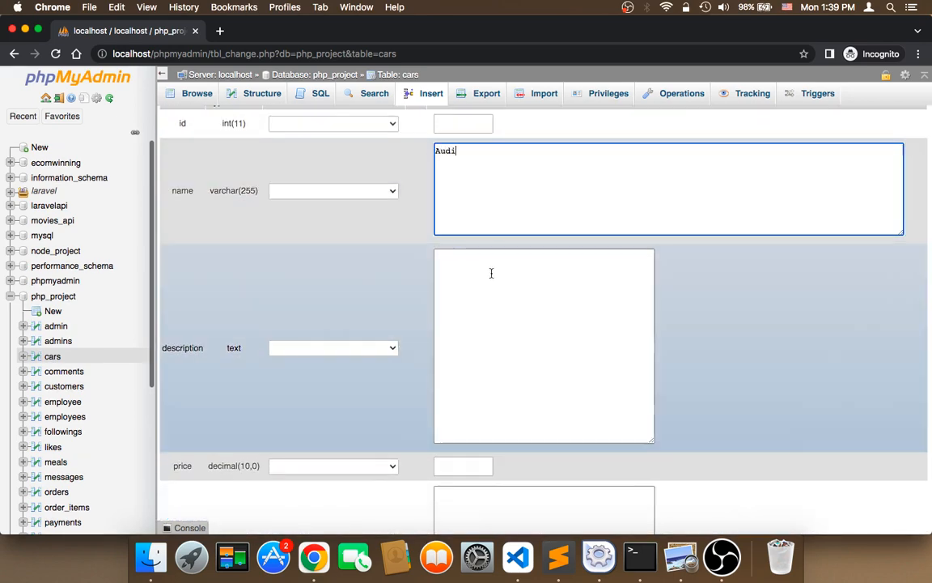
type("red c")
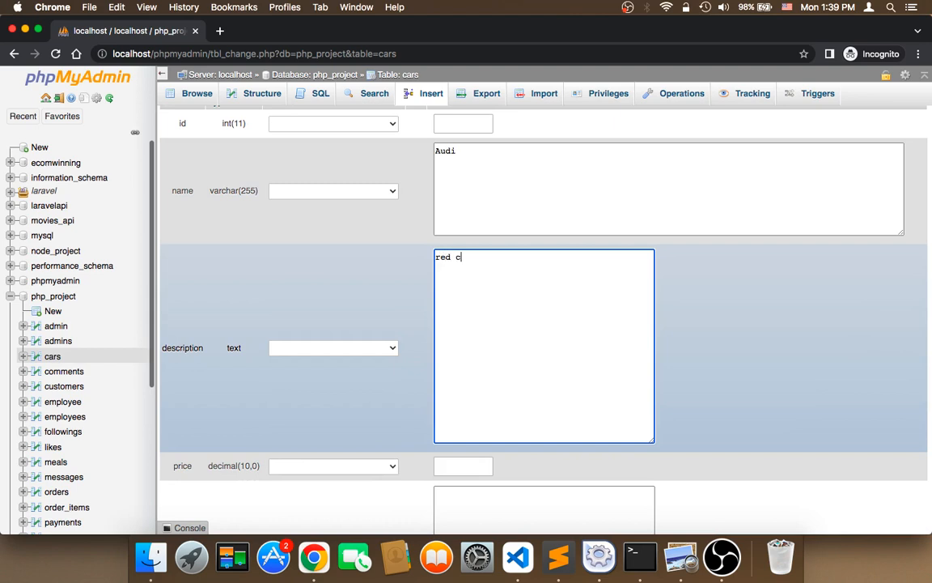
scroll("down", 3)
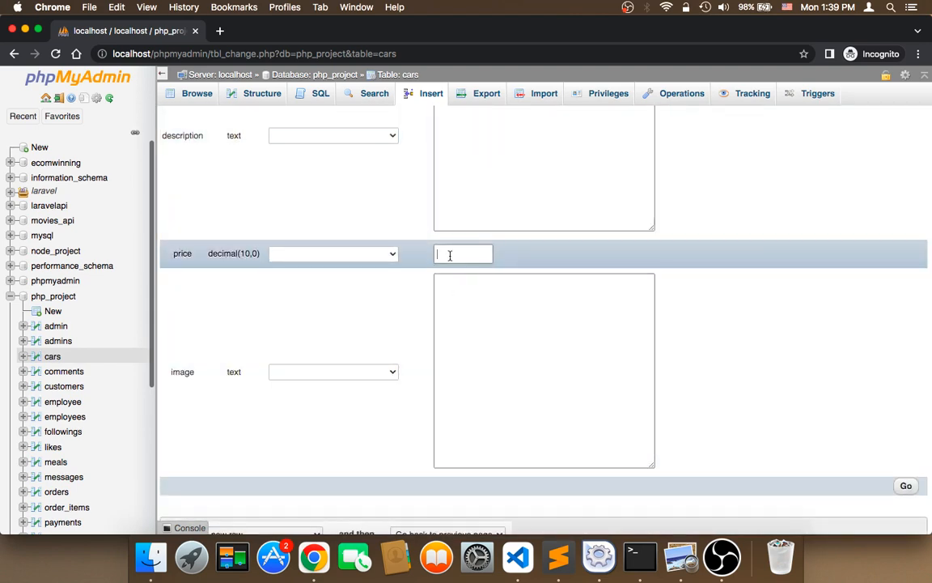
type("20000")
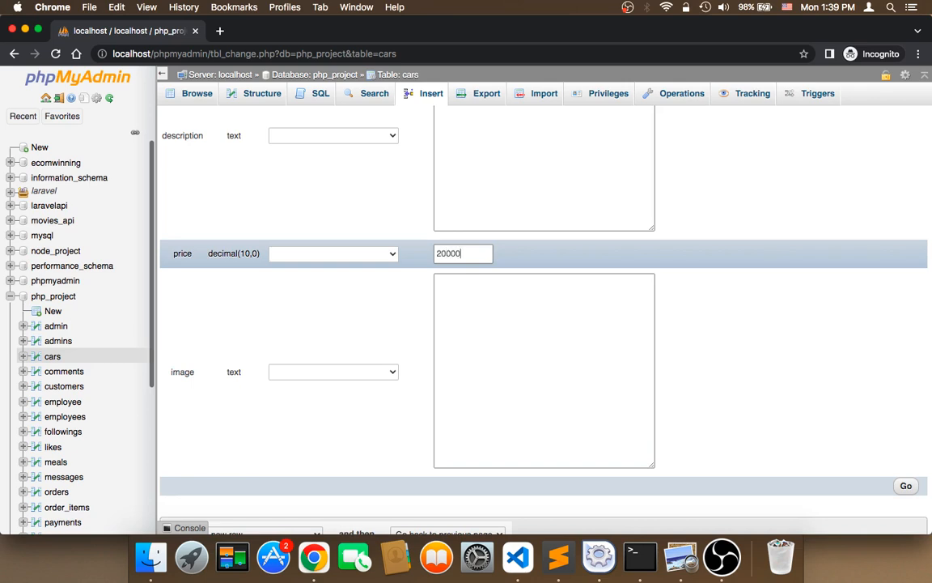
left_click(544, 371)
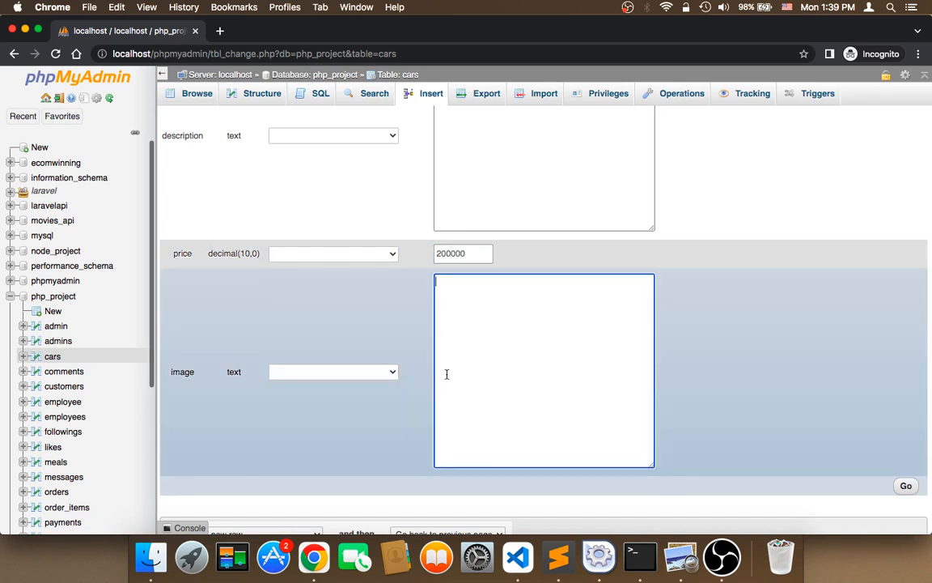
type("car-4.png")
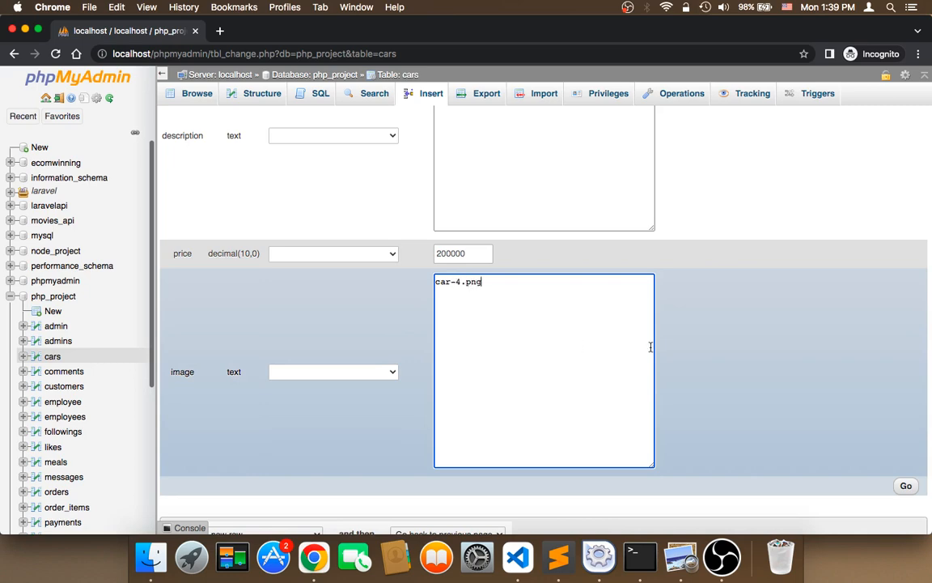
Step: Insert the Corolla and Audi rows and browse the cars table's four rows
left_click(906, 486)
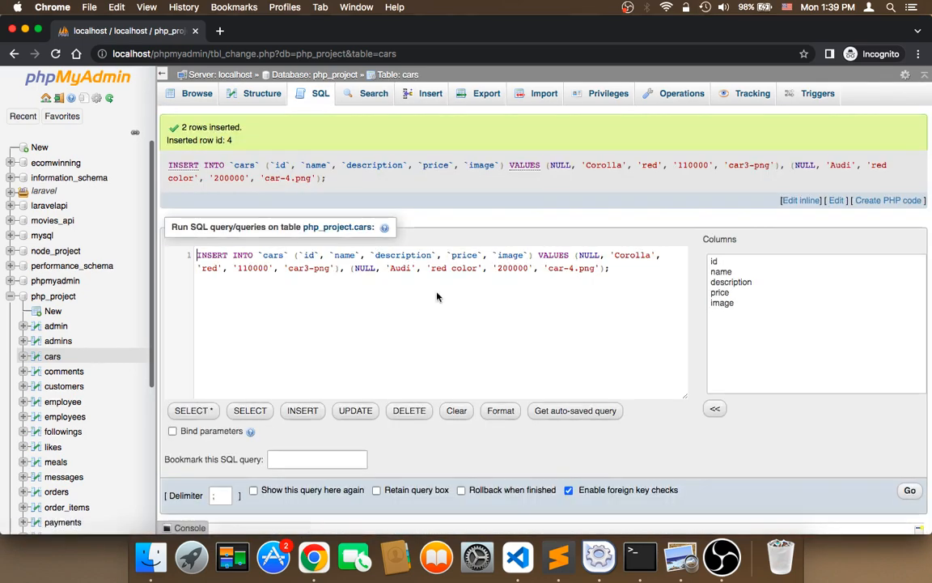
left_click(196, 93)
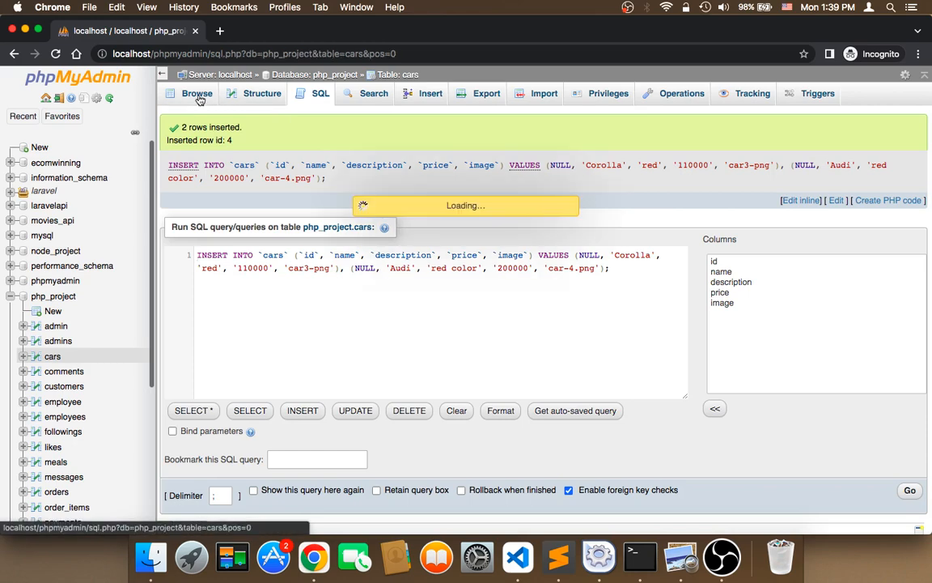
left_click(197, 93)
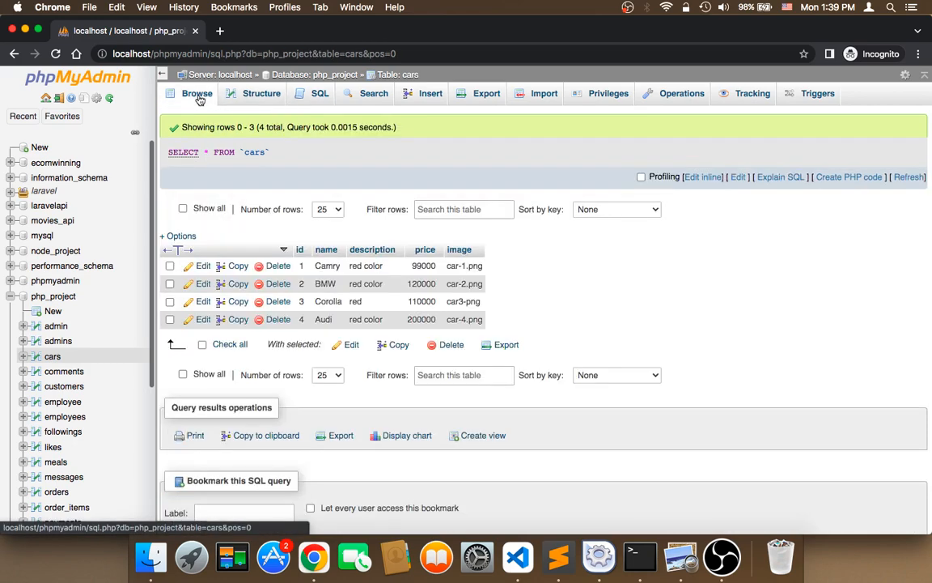